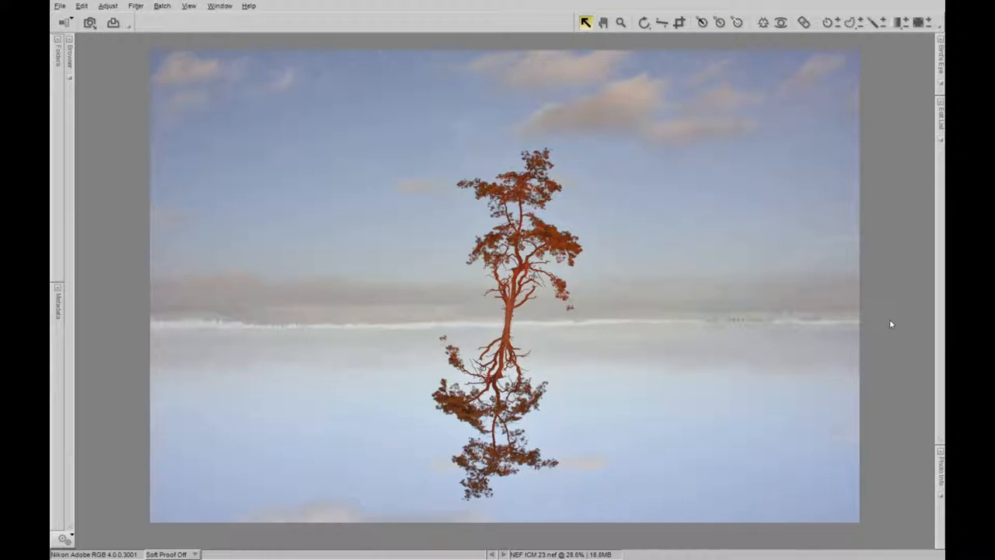
mouse_move(716, 187)
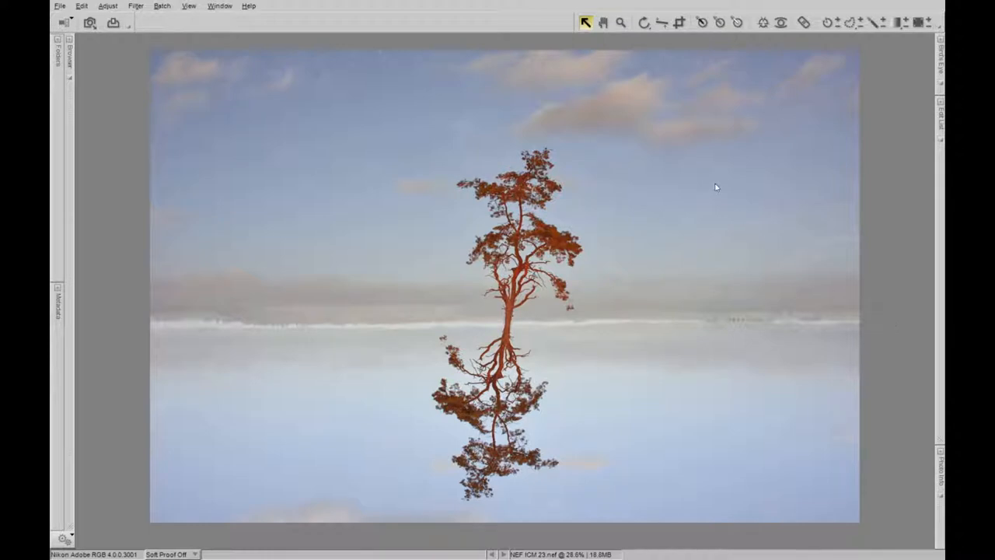
mouse_move(650, 441)
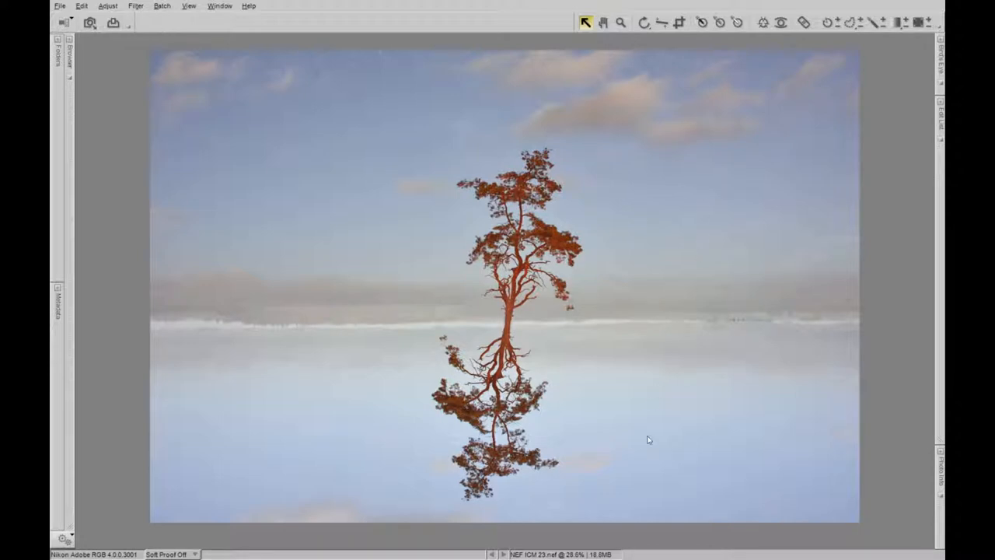
mouse_move(653, 367)
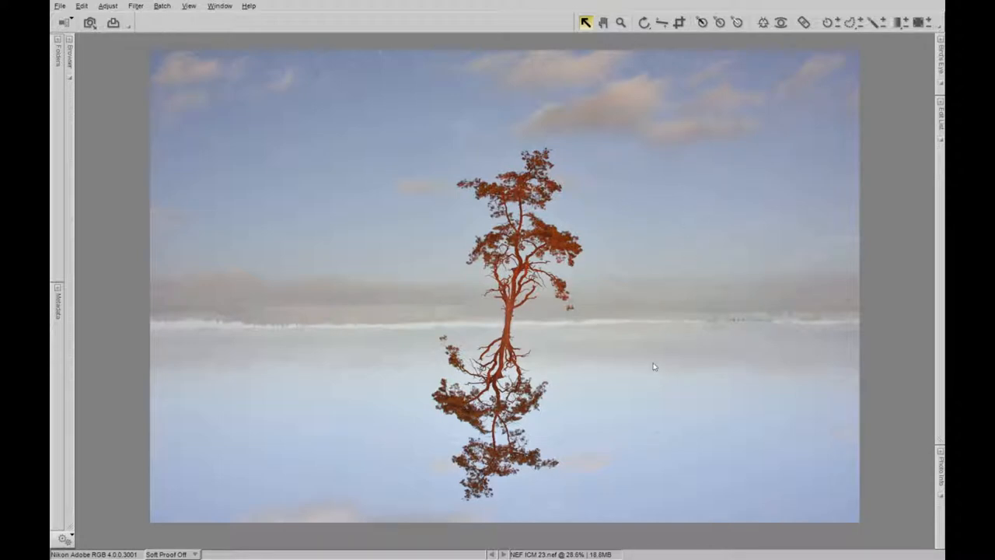
mouse_move(557, 345)
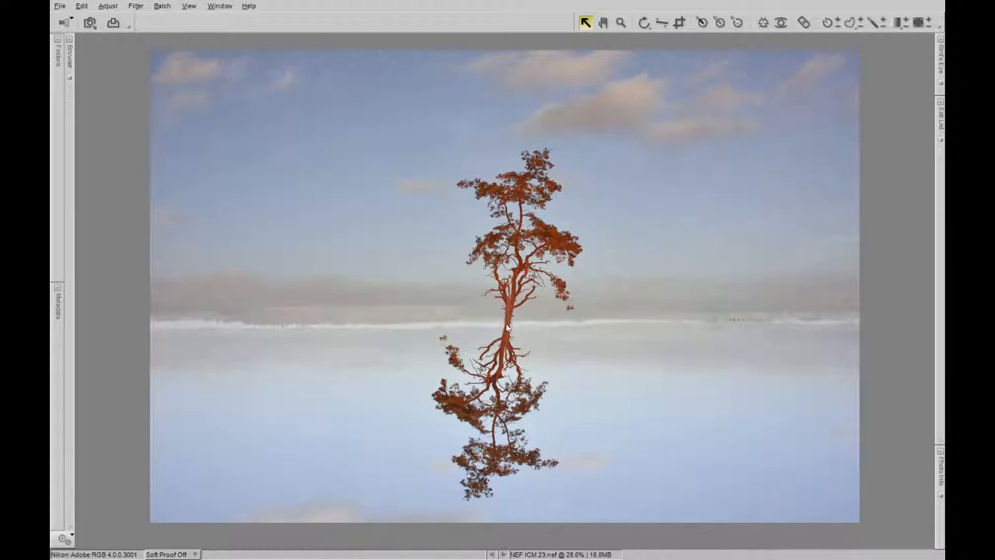
mouse_move(573, 325)
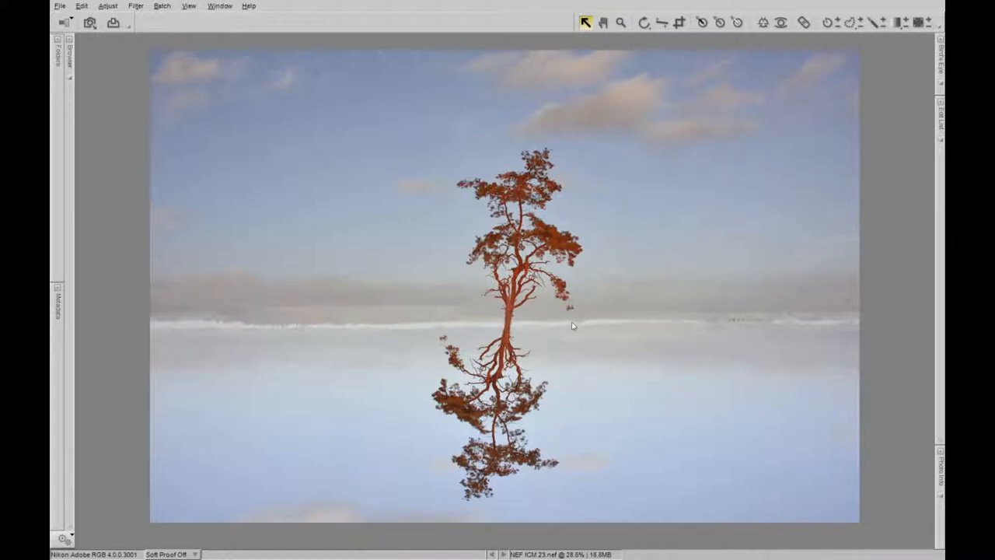
mouse_move(585, 326)
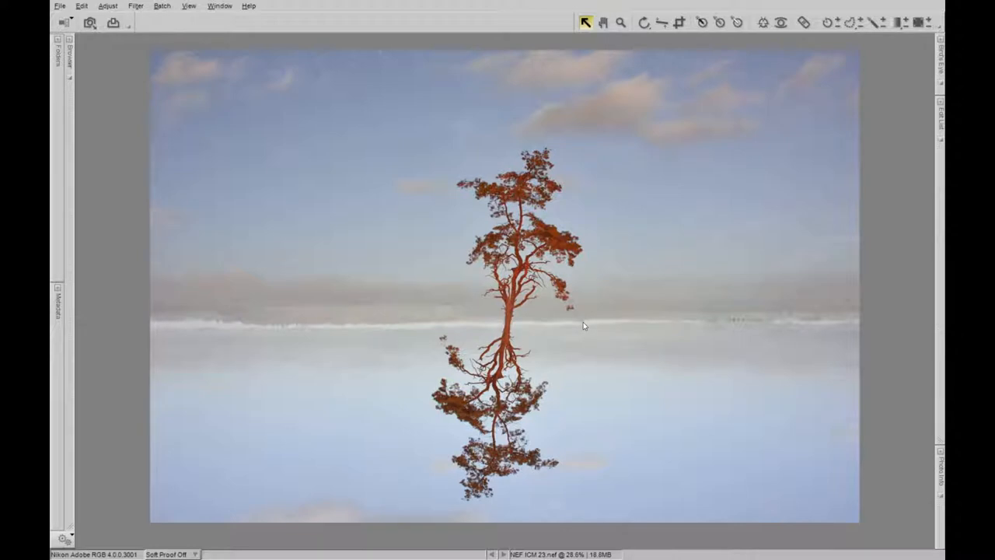
mouse_move(595, 314)
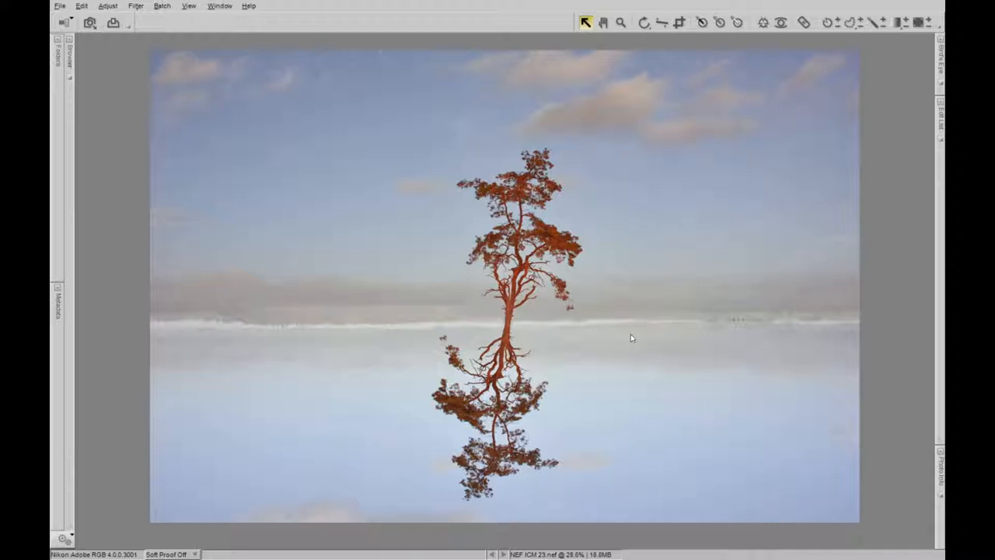
mouse_move(650, 324)
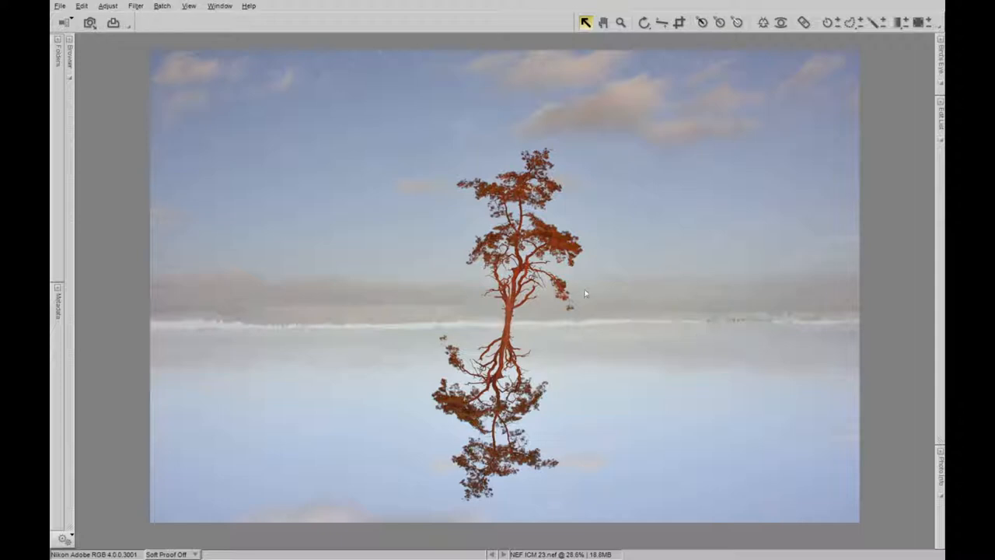
mouse_move(609, 298)
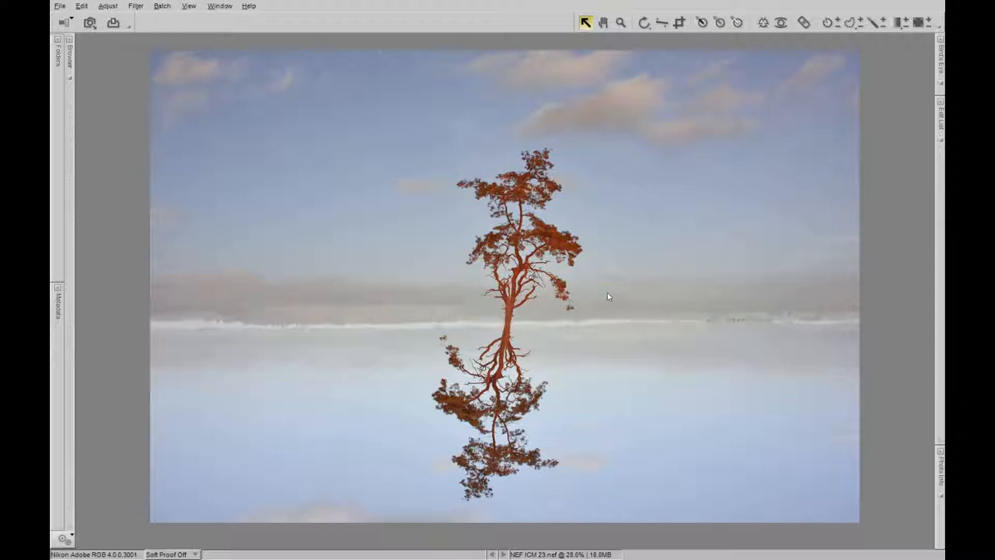
mouse_move(614, 288)
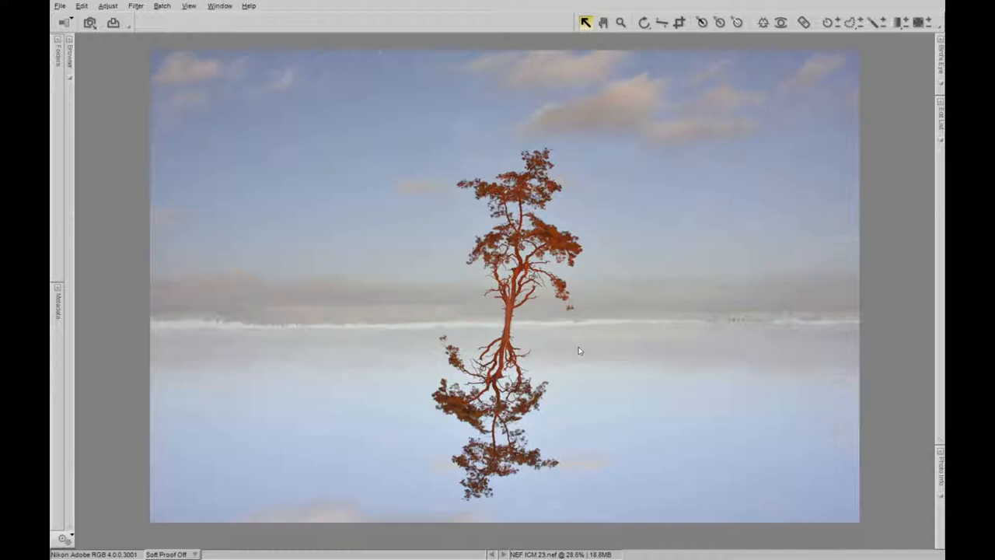
mouse_move(550, 338)
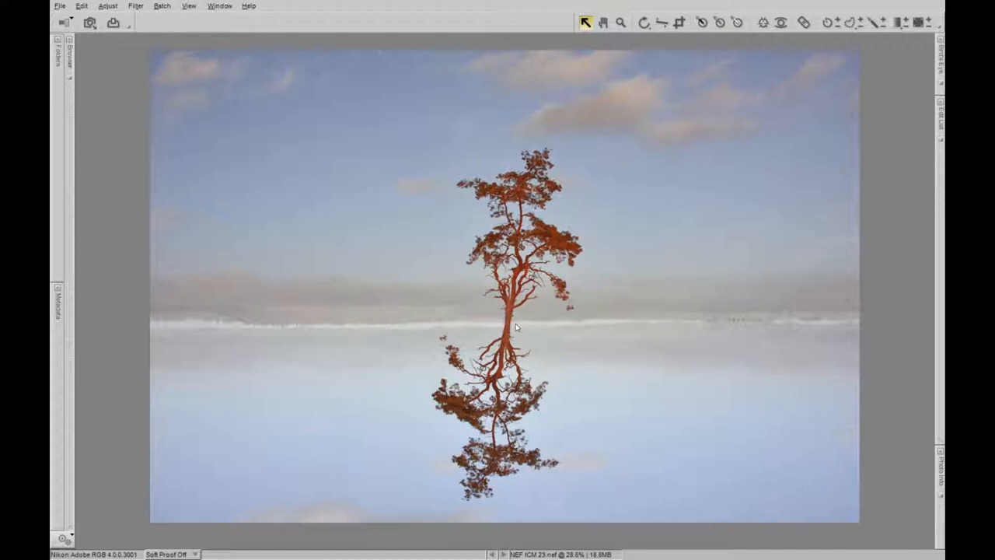
mouse_move(511, 326)
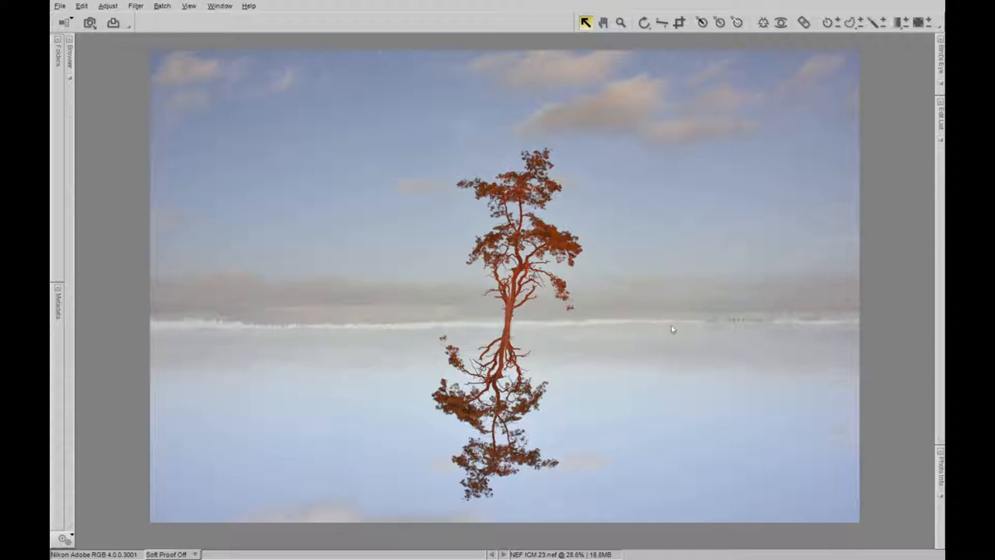
mouse_move(584, 298)
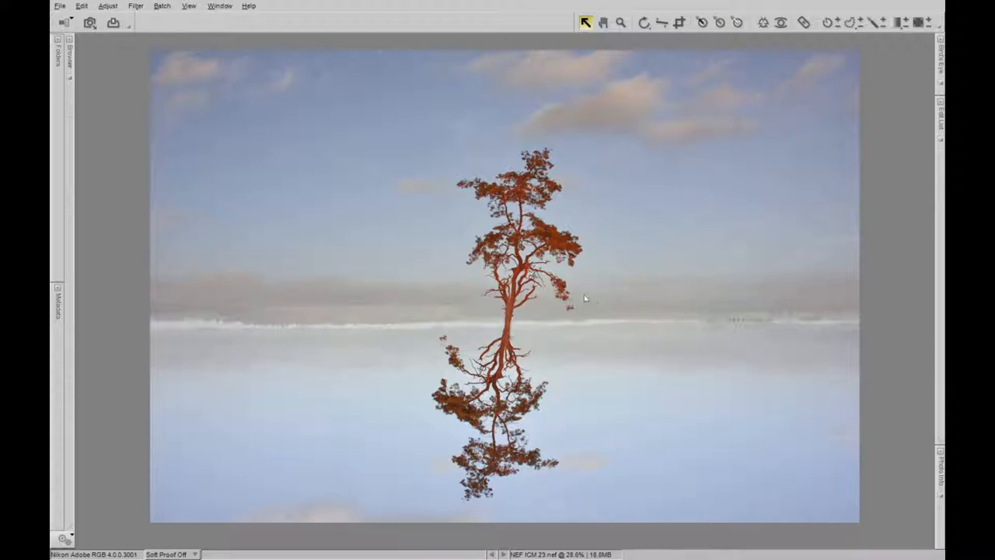
mouse_move(572, 185)
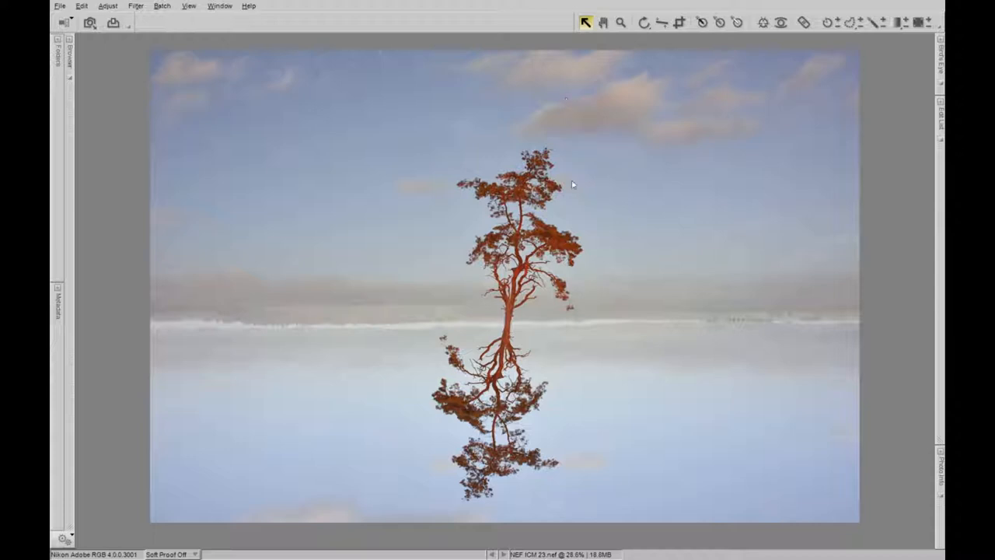
mouse_move(505, 510)
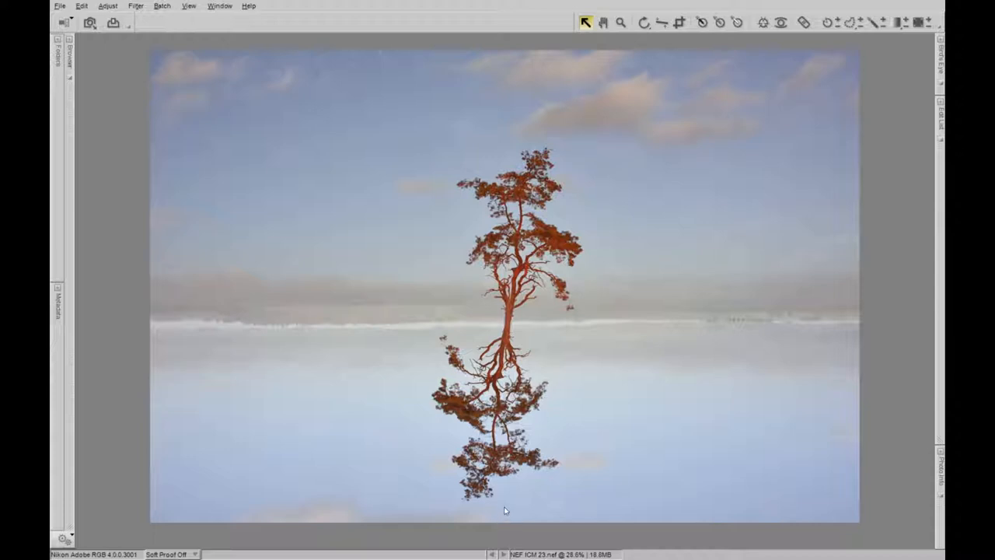
mouse_move(593, 337)
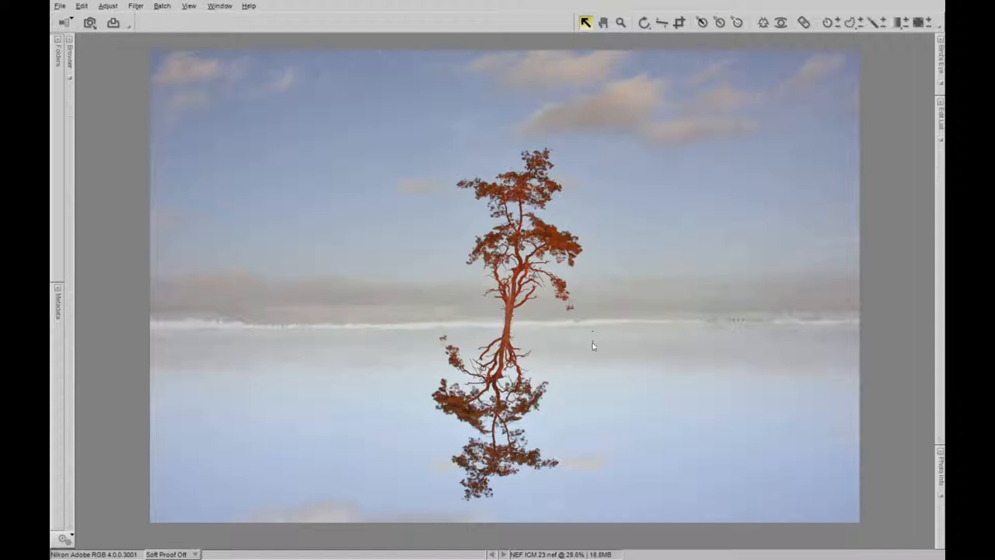
mouse_move(554, 101)
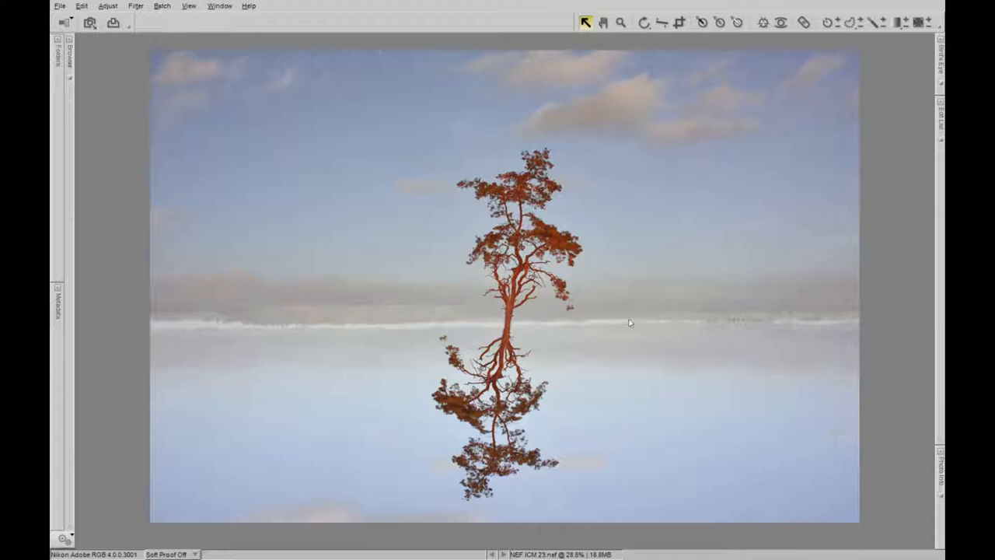
mouse_move(622, 325)
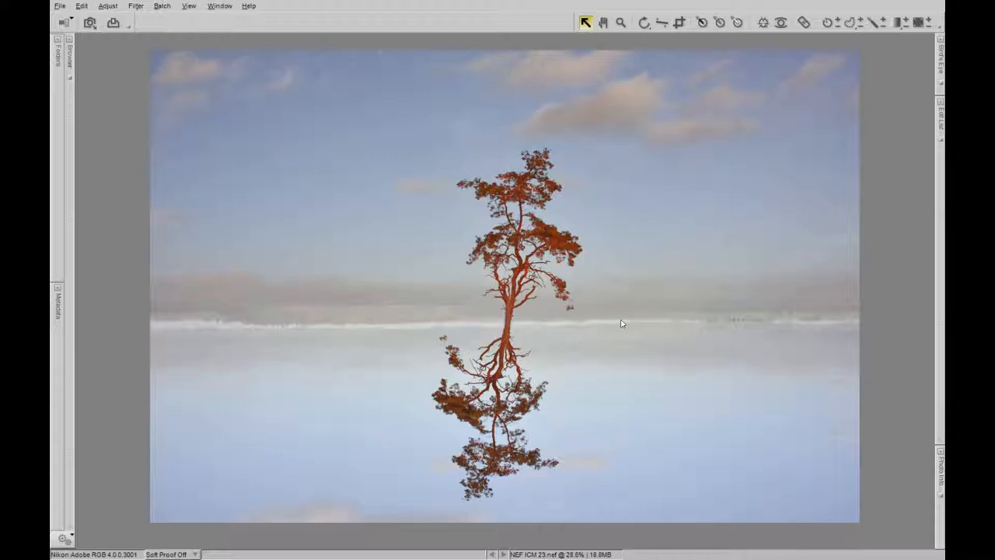
mouse_move(583, 432)
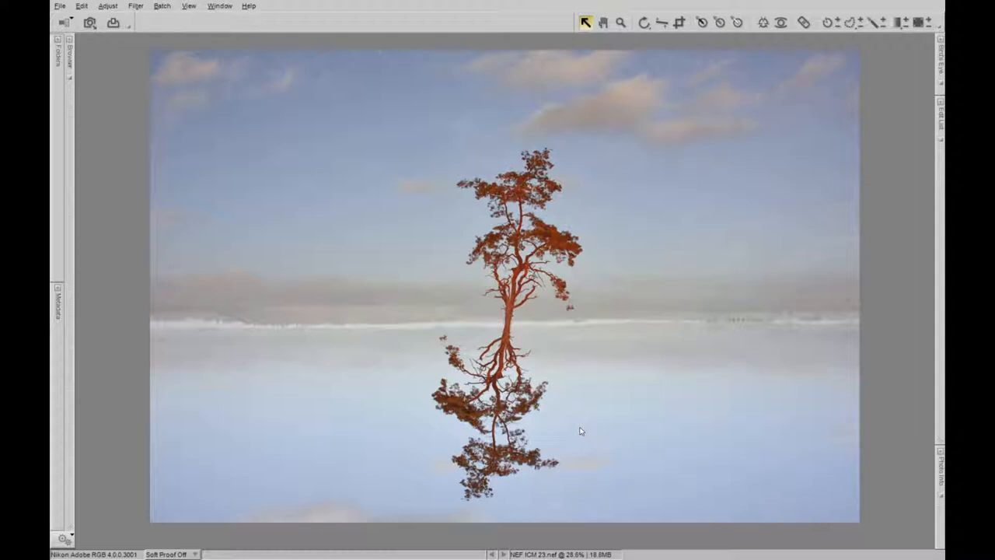
mouse_move(588, 398)
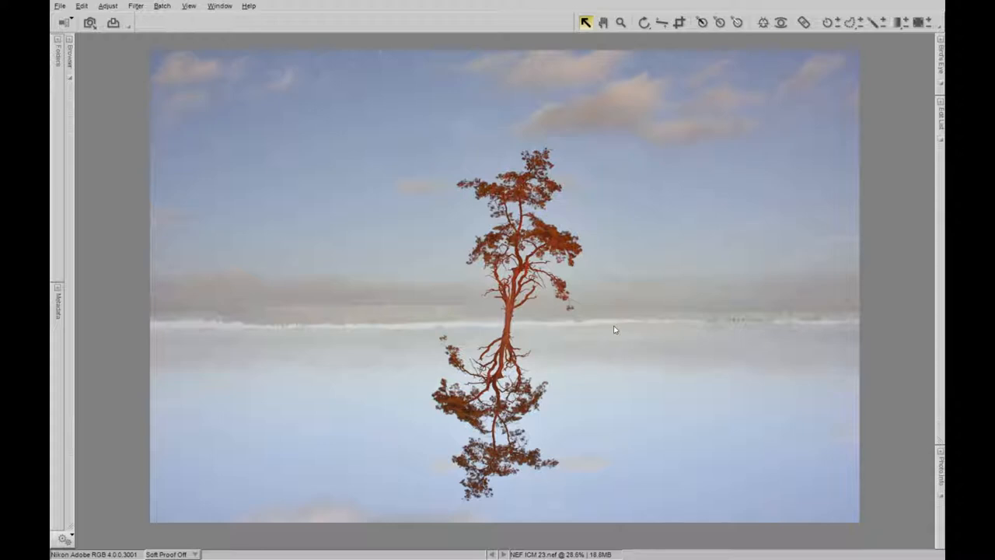
mouse_move(610, 325)
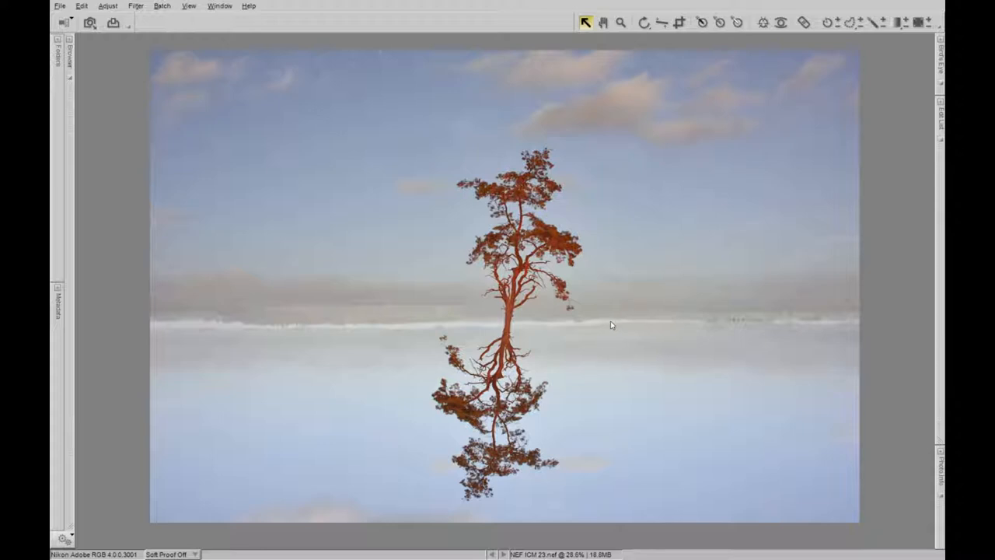
mouse_move(619, 302)
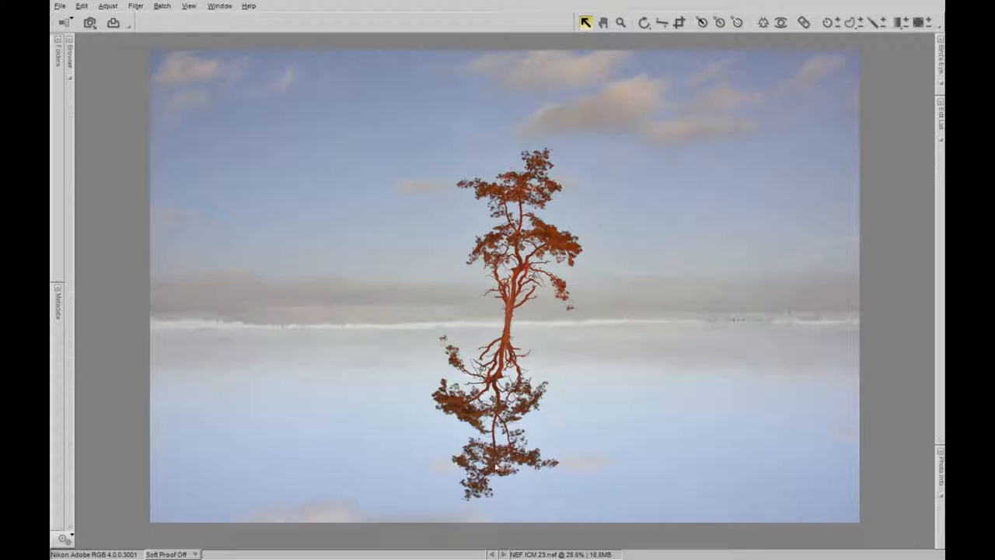
mouse_move(597, 351)
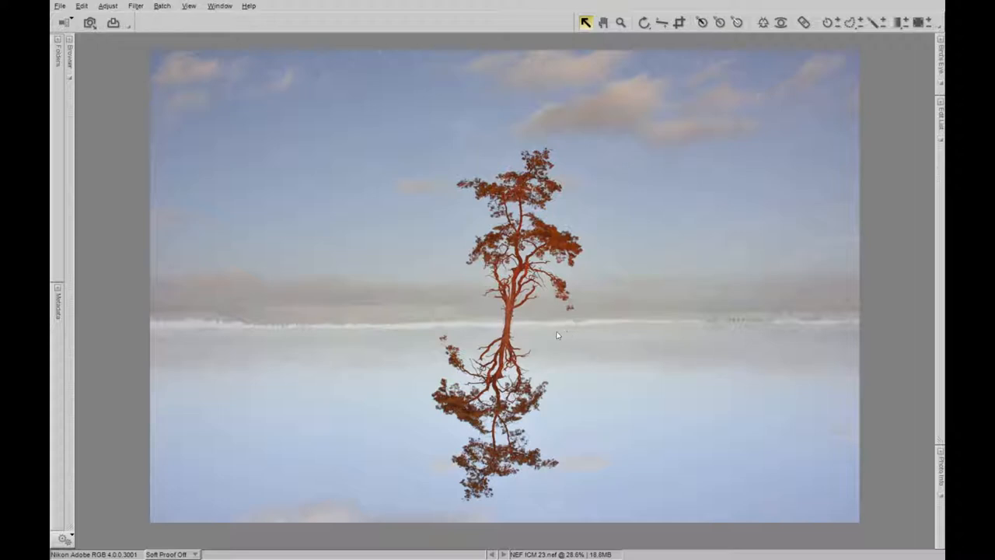
mouse_move(513, 331)
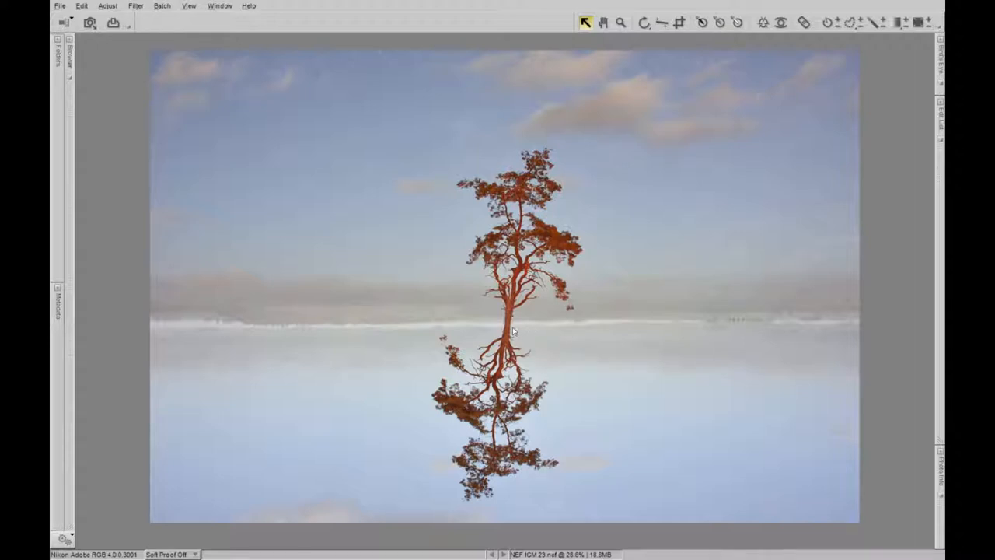
mouse_move(514, 326)
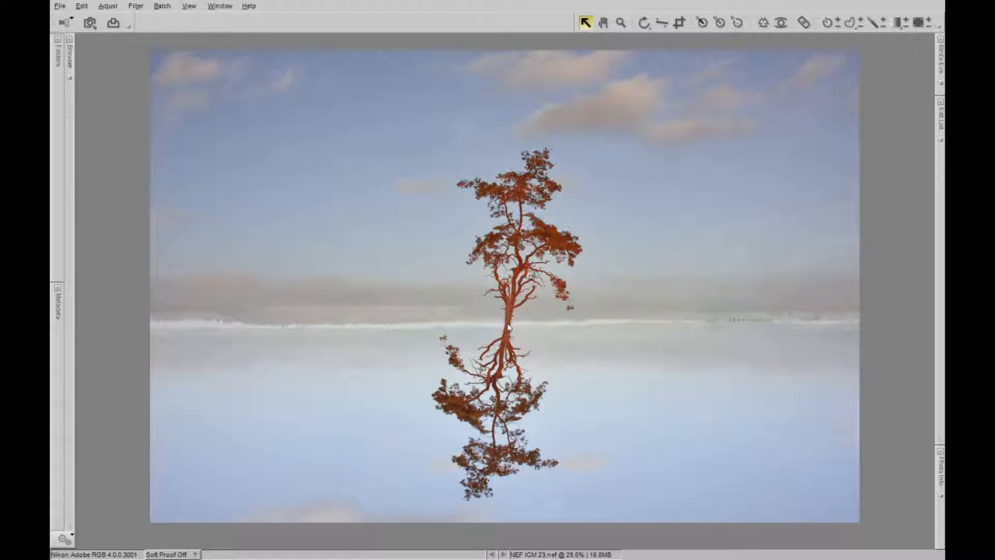
mouse_move(541, 345)
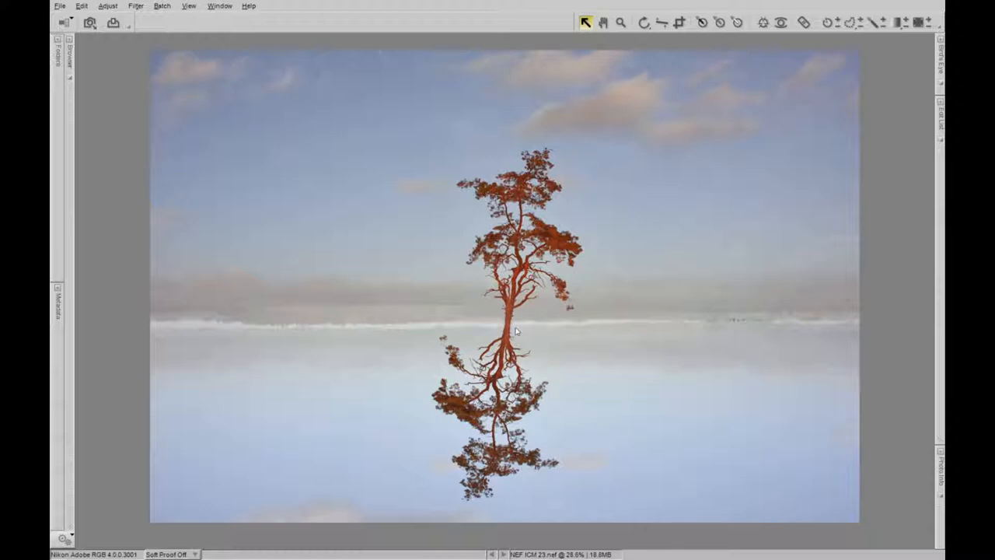
mouse_move(511, 328)
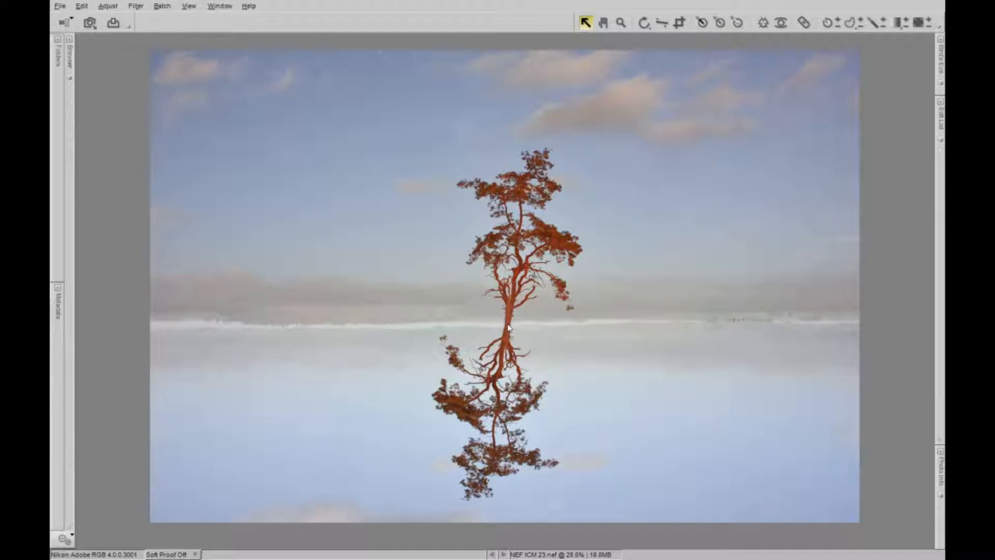
mouse_move(551, 326)
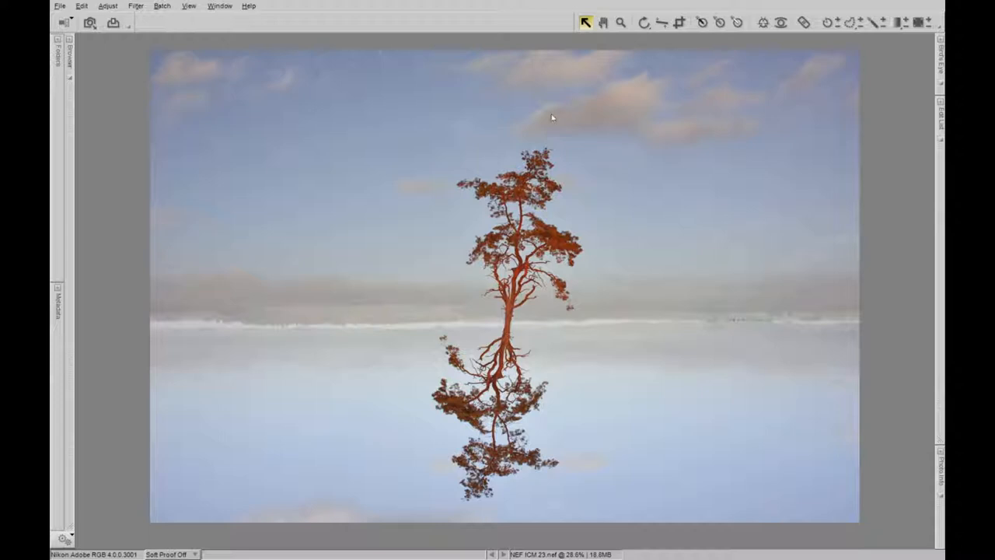
mouse_move(502, 517)
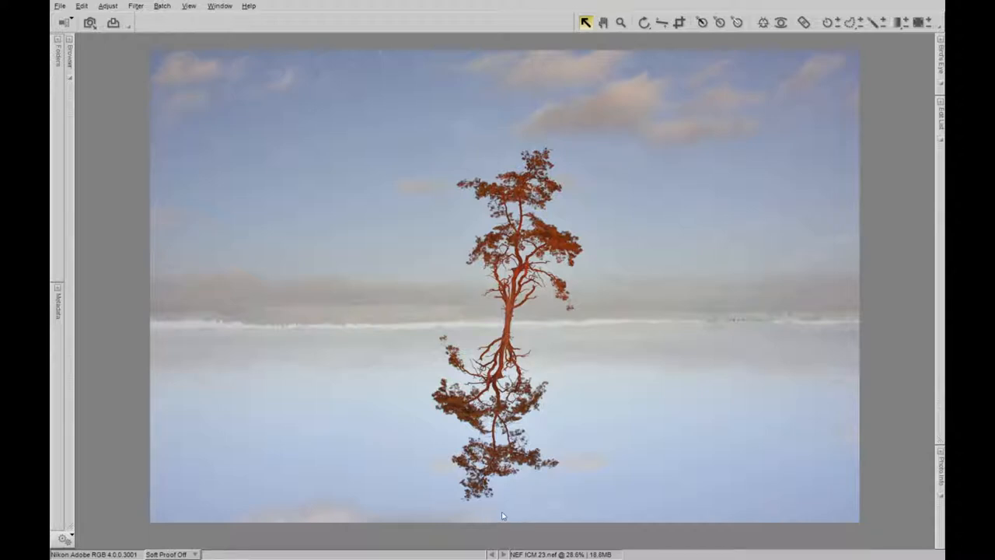
mouse_move(647, 322)
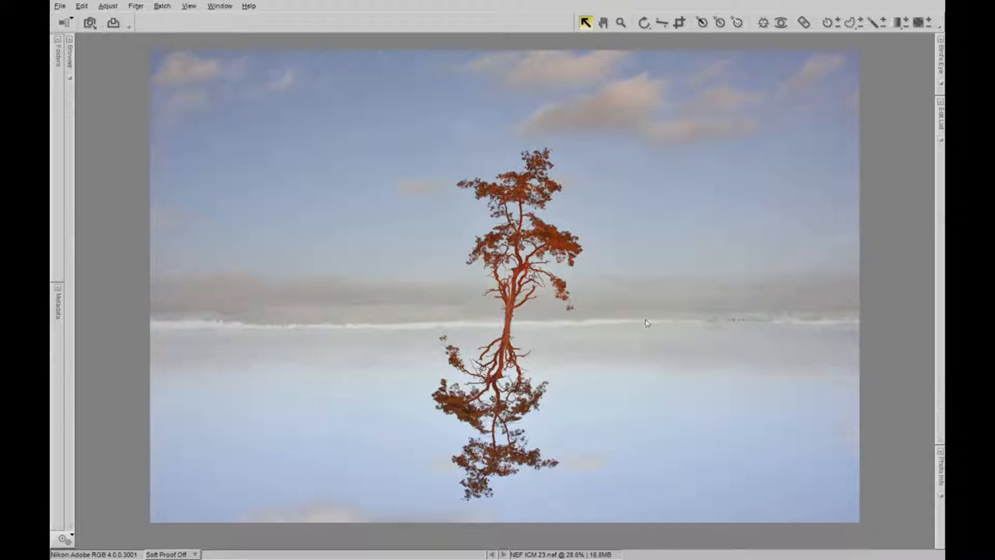
mouse_move(672, 236)
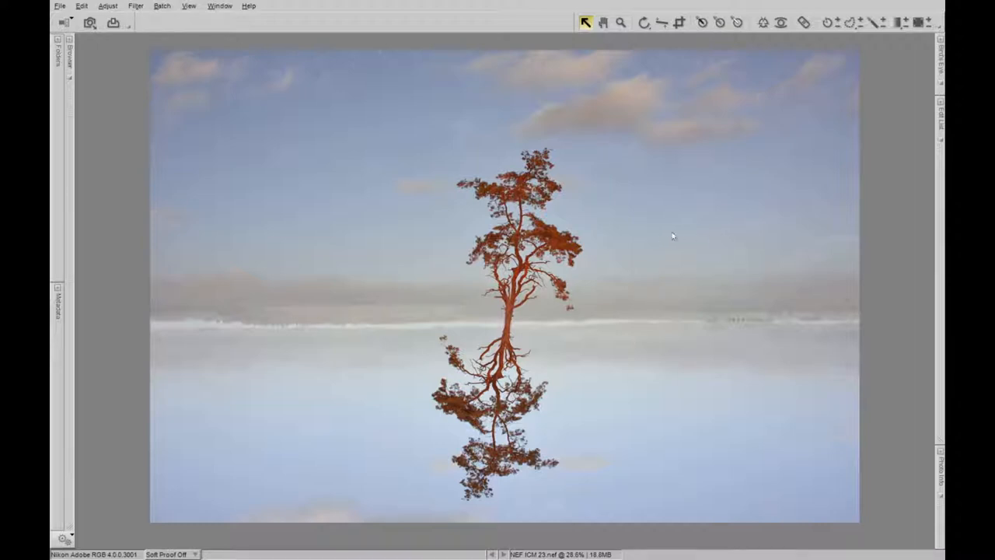
mouse_move(604, 207)
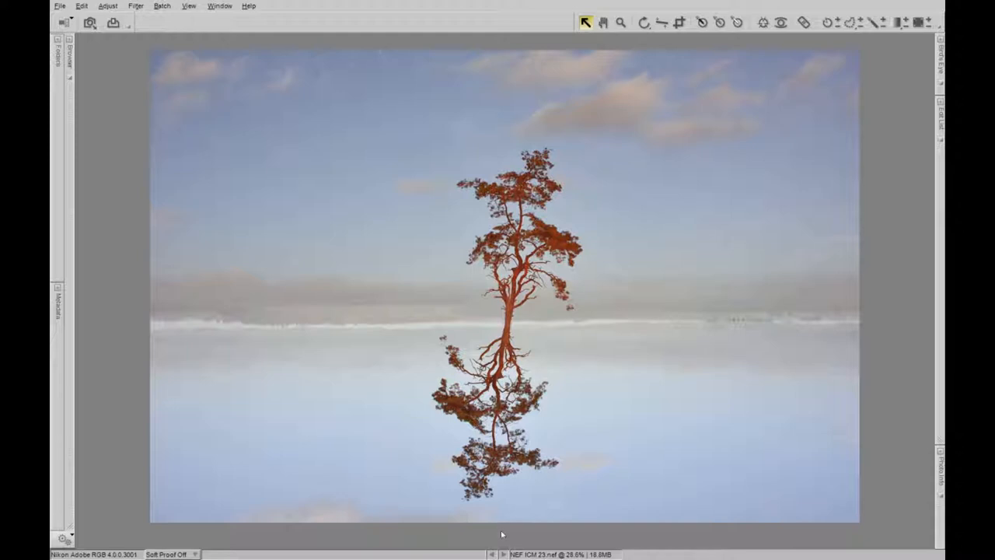
mouse_move(613, 304)
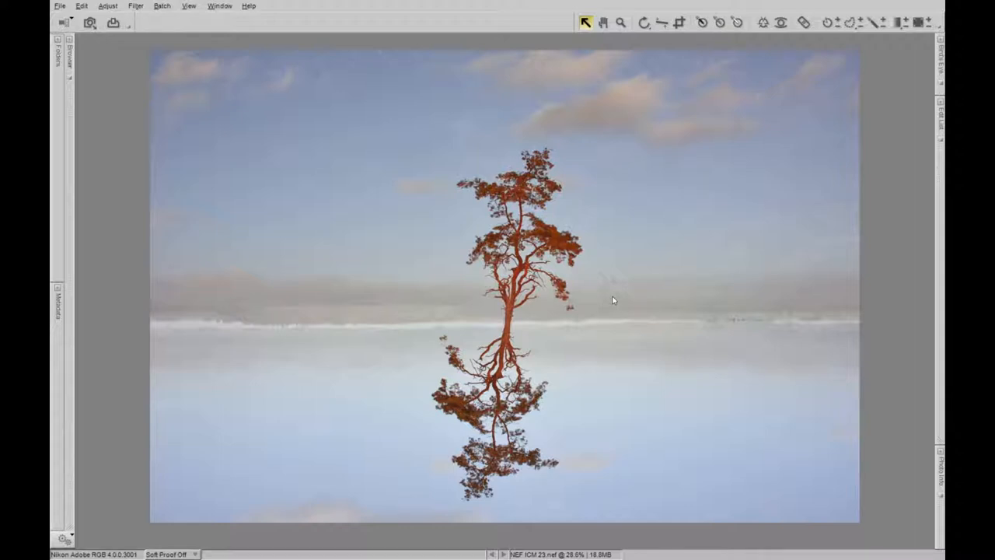
mouse_move(622, 275)
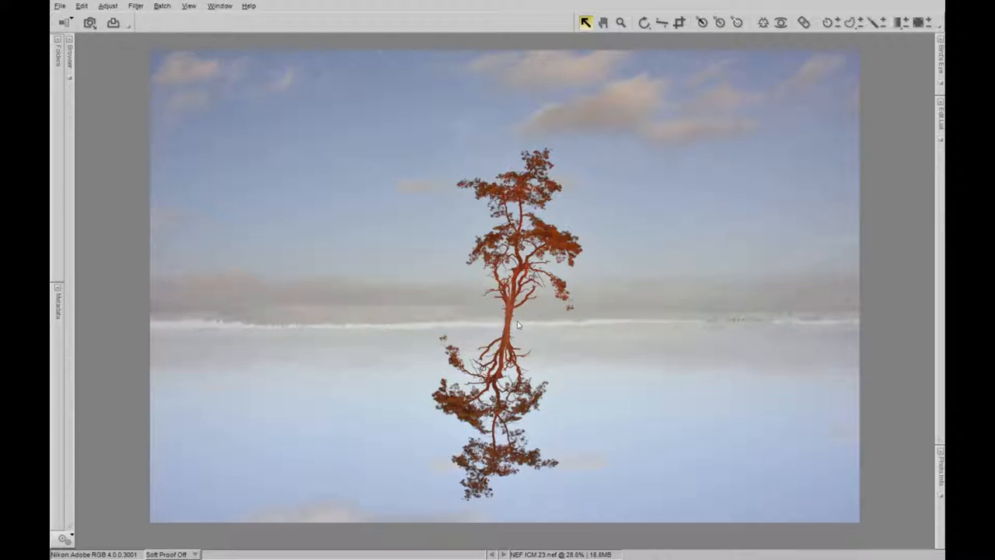
mouse_move(515, 327)
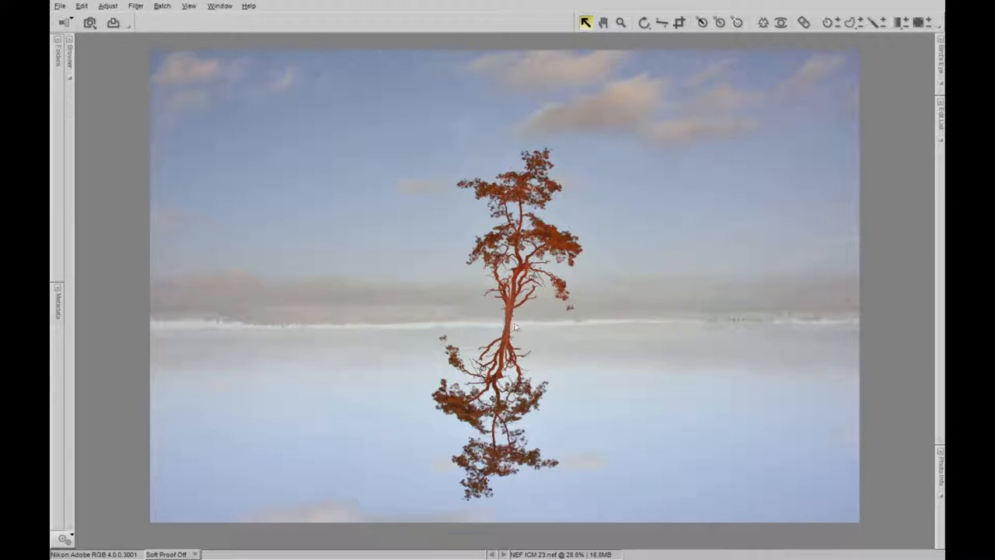
mouse_move(510, 327)
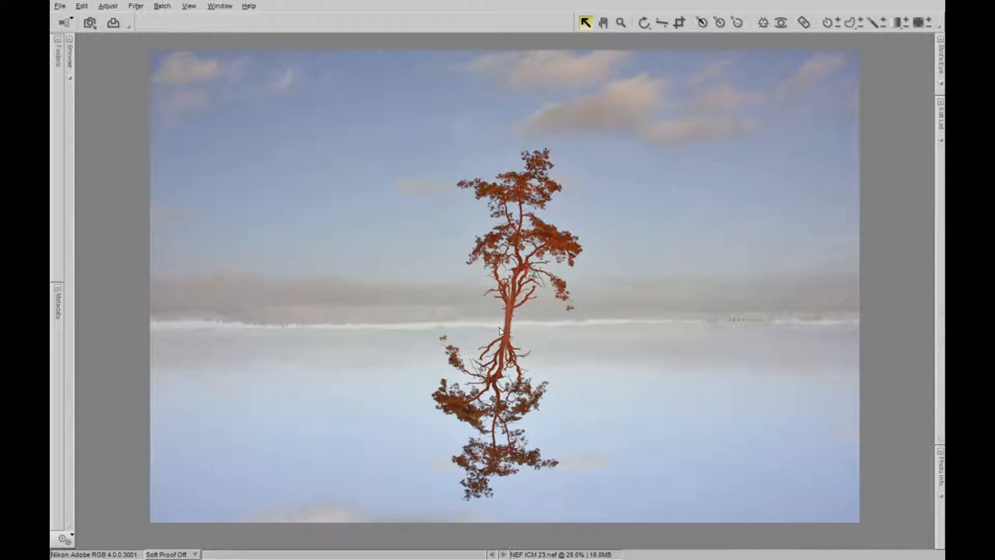
mouse_move(516, 320)
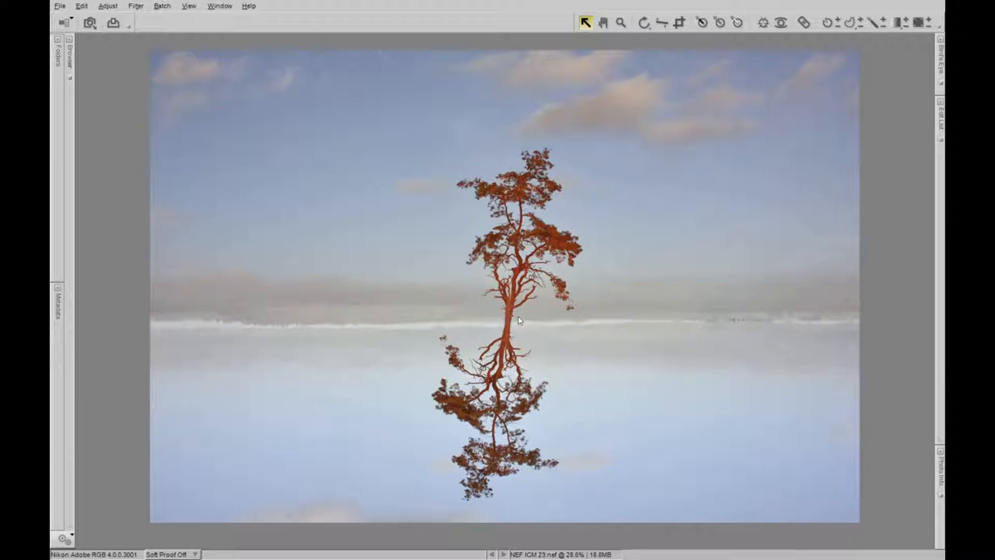
mouse_move(544, 375)
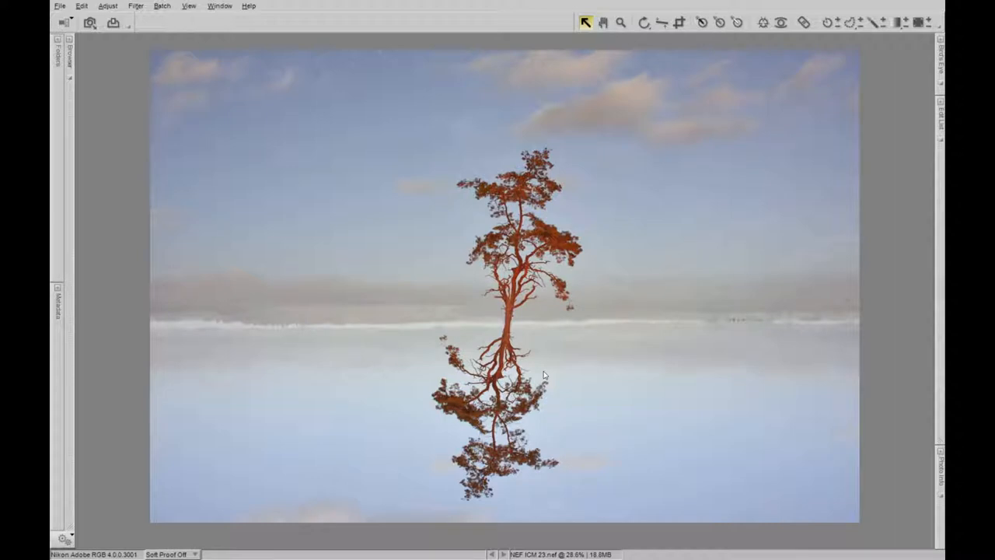
mouse_move(505, 330)
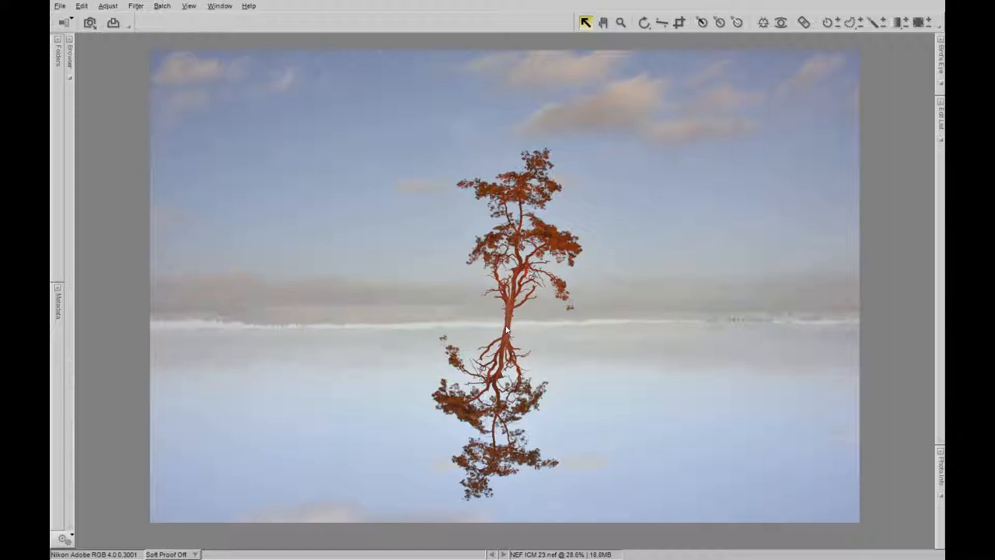
mouse_move(522, 333)
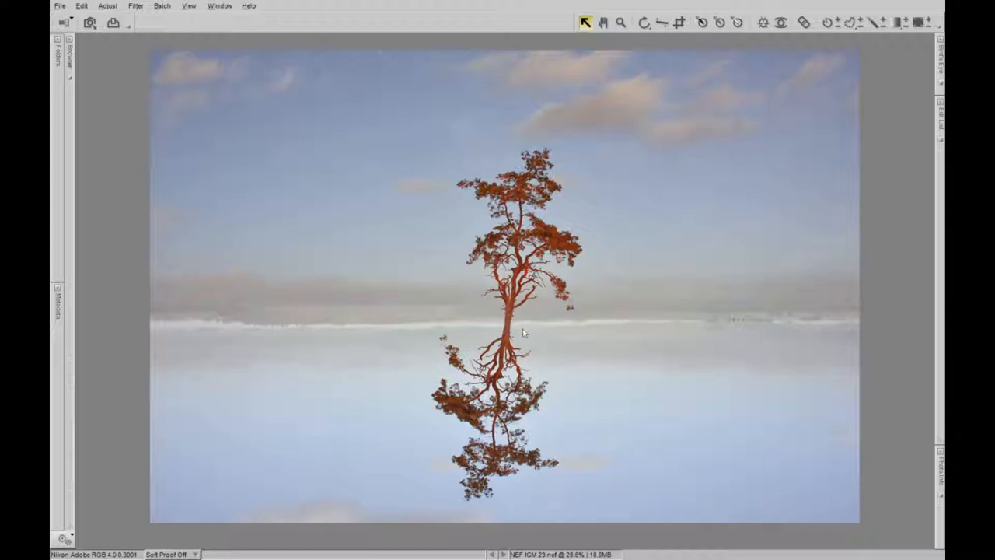
mouse_move(646, 320)
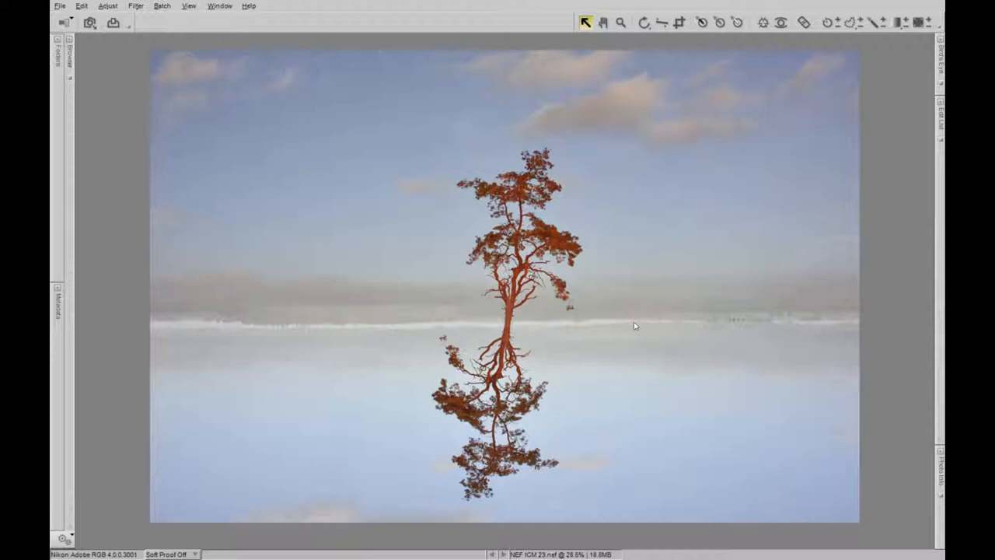
mouse_move(603, 351)
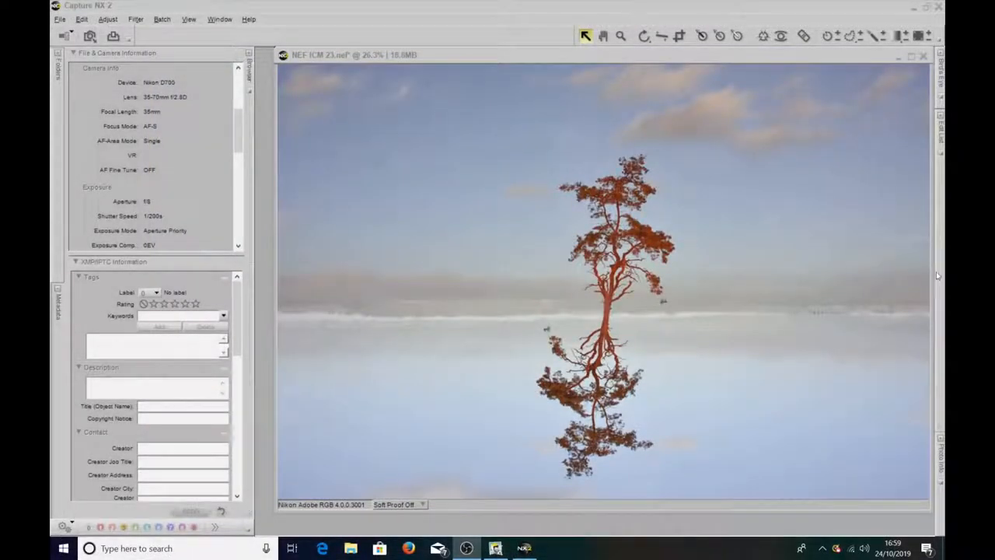
mouse_move(458, 329)
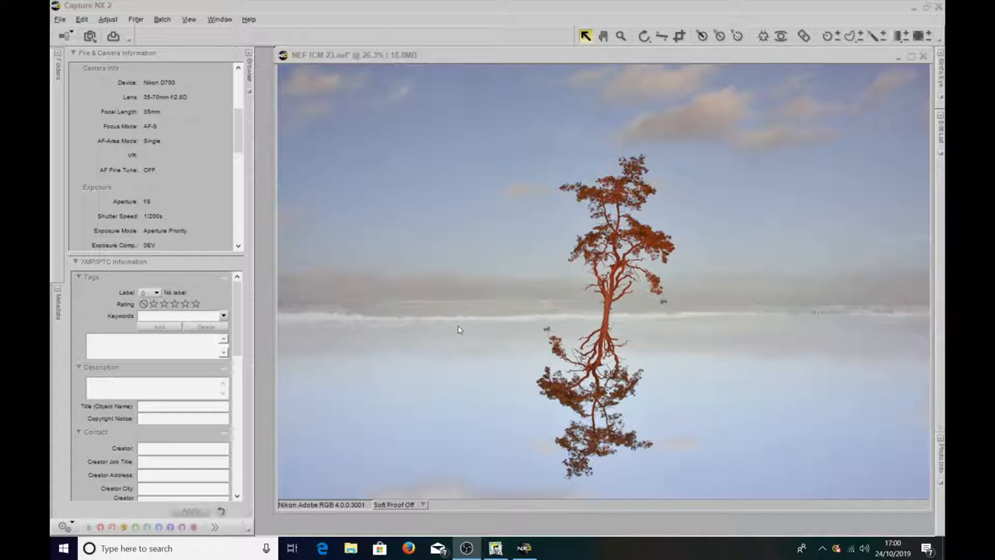
mouse_move(292, 258)
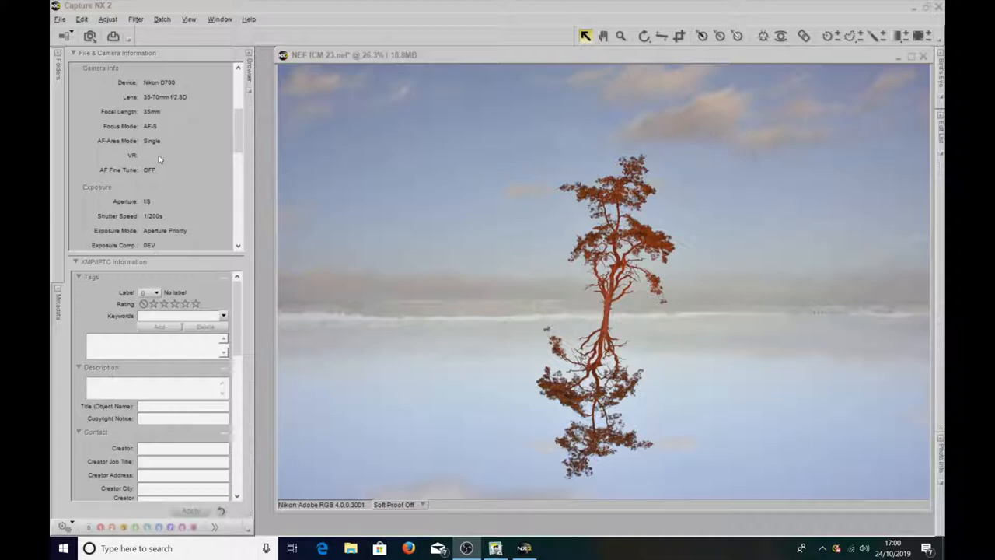
mouse_move(162, 208)
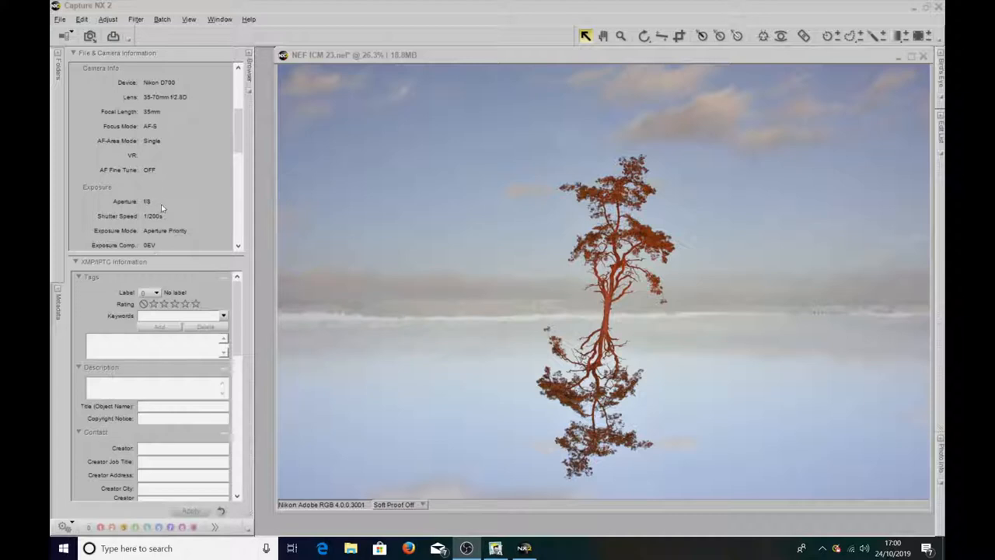
mouse_move(164, 218)
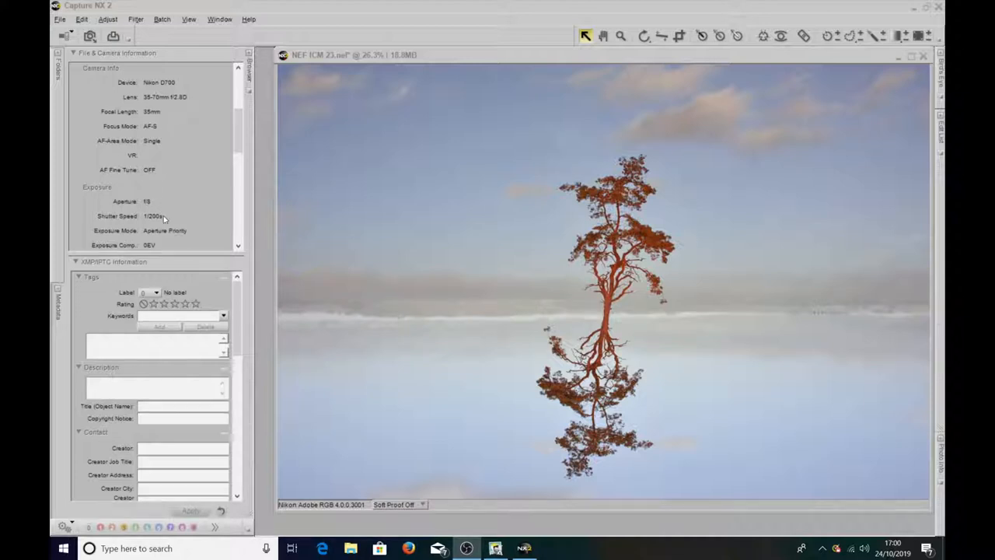
Scroll the camera information palette down to the ISO, white balance and colour space entries.
scroll(down, 3)
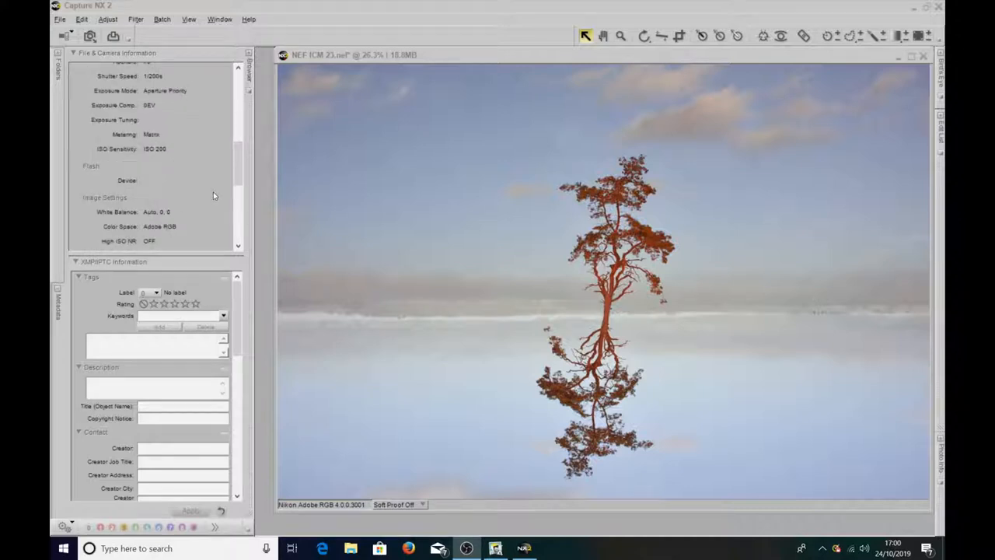
mouse_move(150, 155)
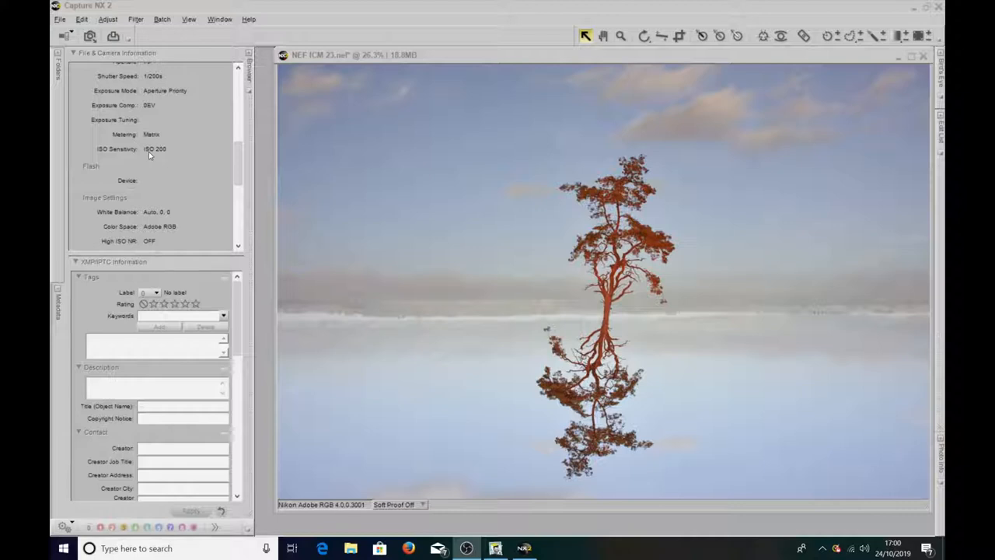
mouse_move(150, 216)
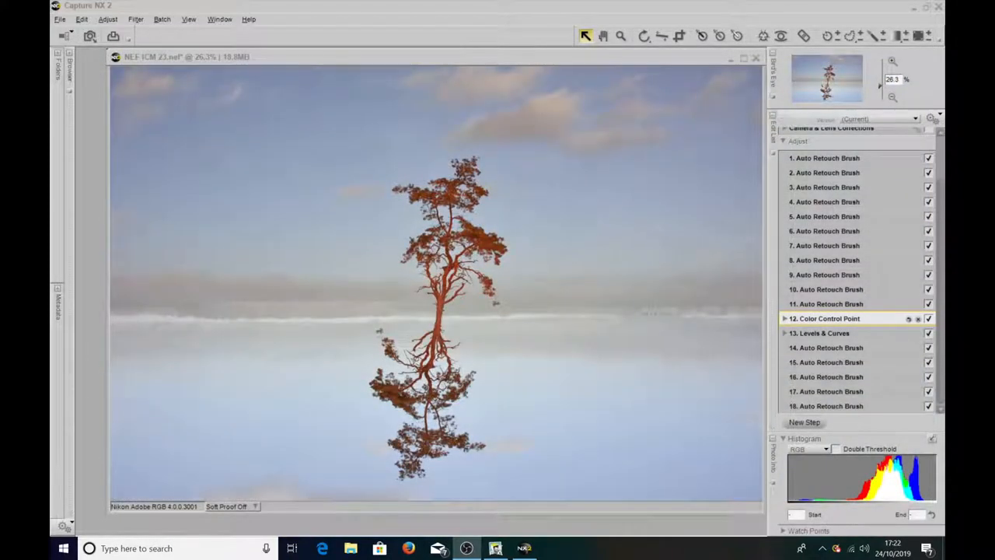
mouse_move(697, 347)
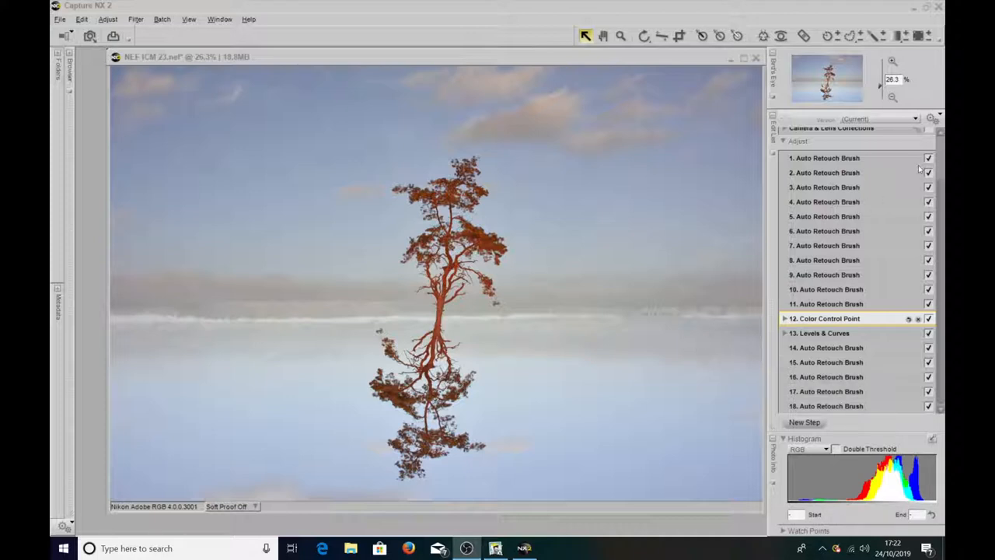
click(827, 159)
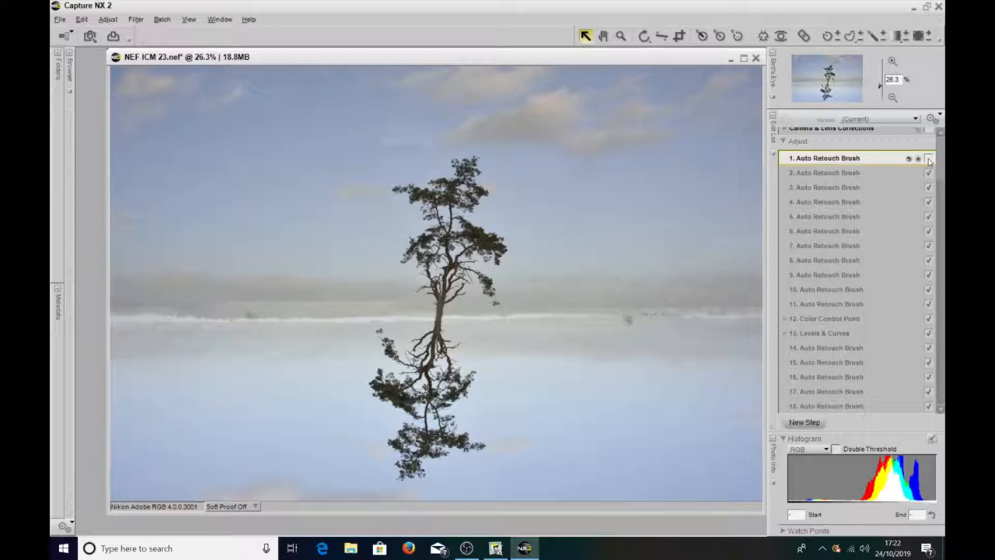
mouse_move(904, 165)
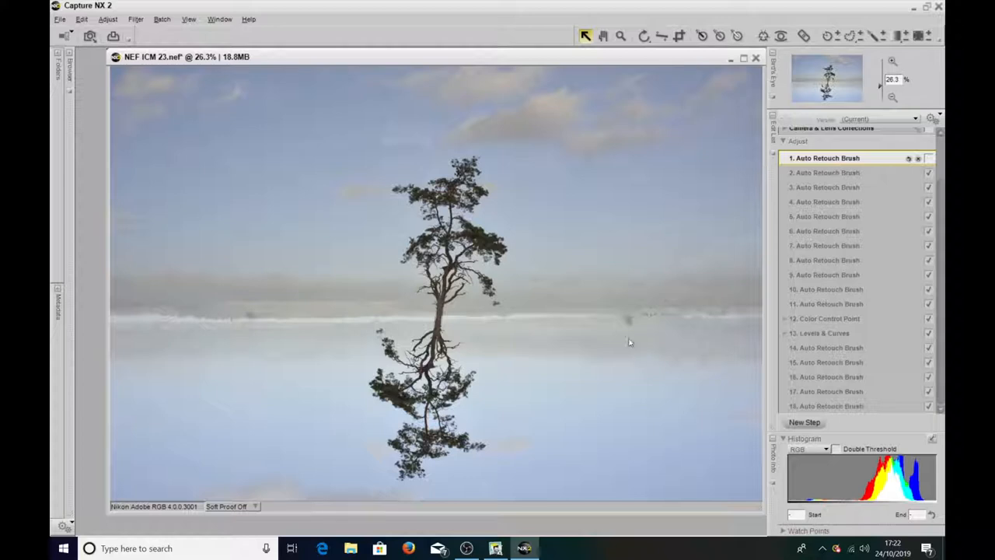
mouse_move(622, 339)
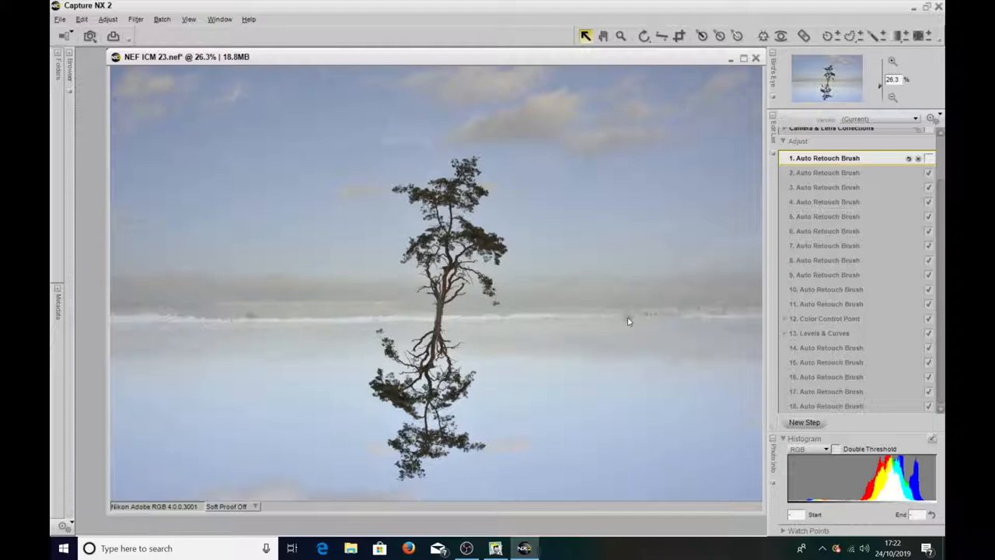
mouse_move(348, 322)
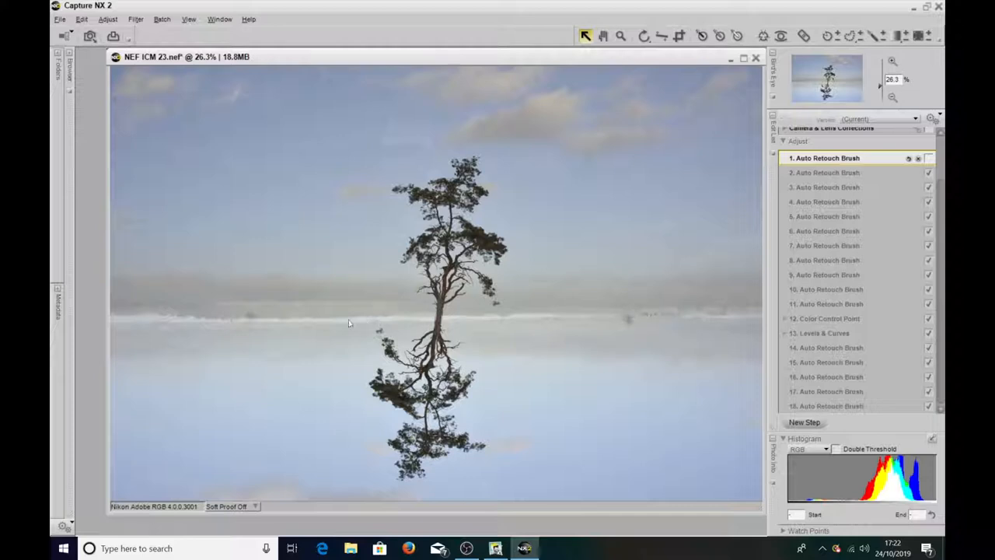
mouse_move(573, 315)
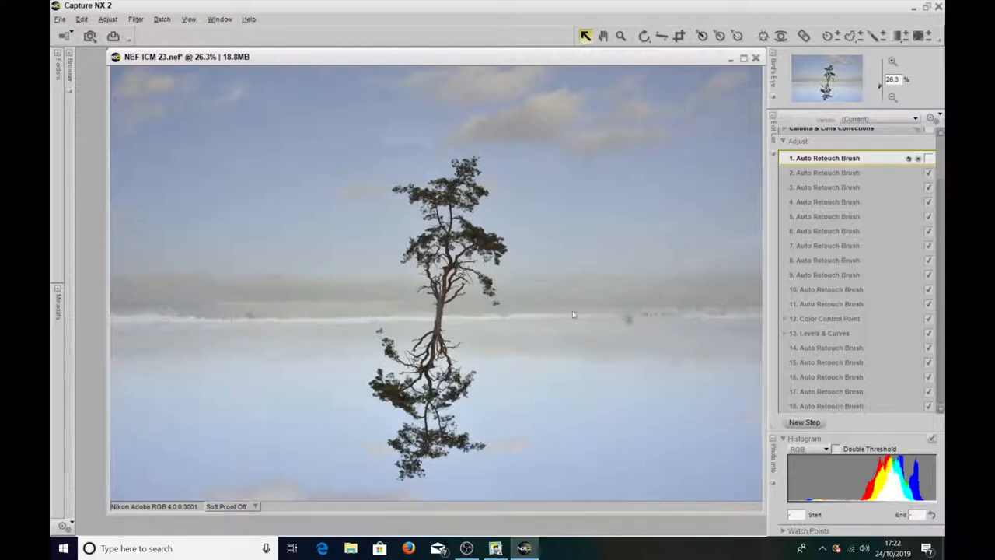
mouse_move(630, 325)
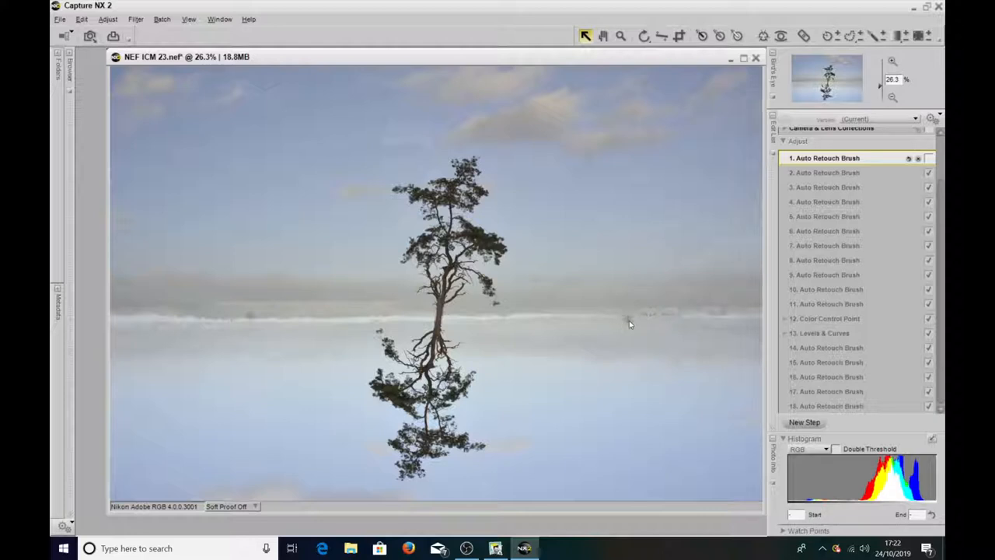
mouse_move(475, 336)
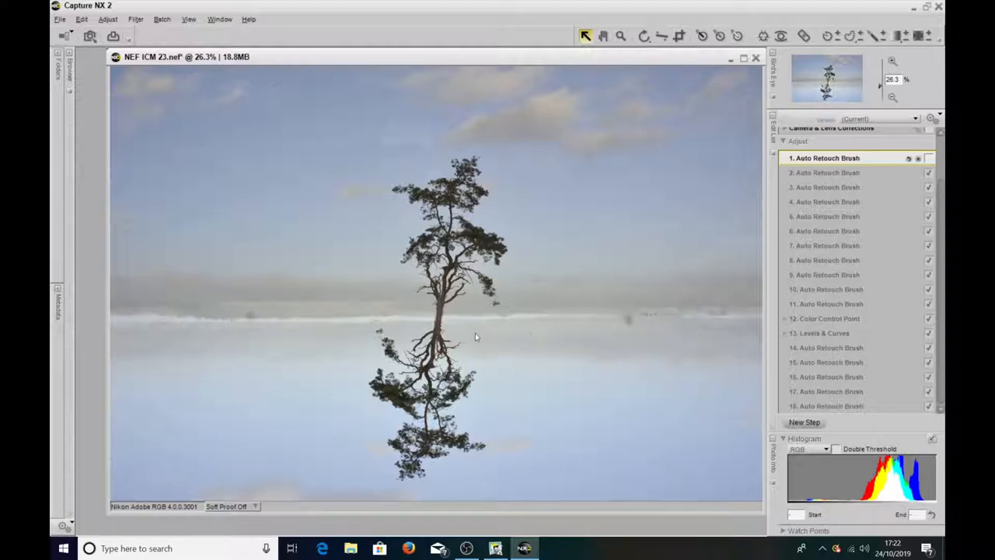
mouse_move(448, 320)
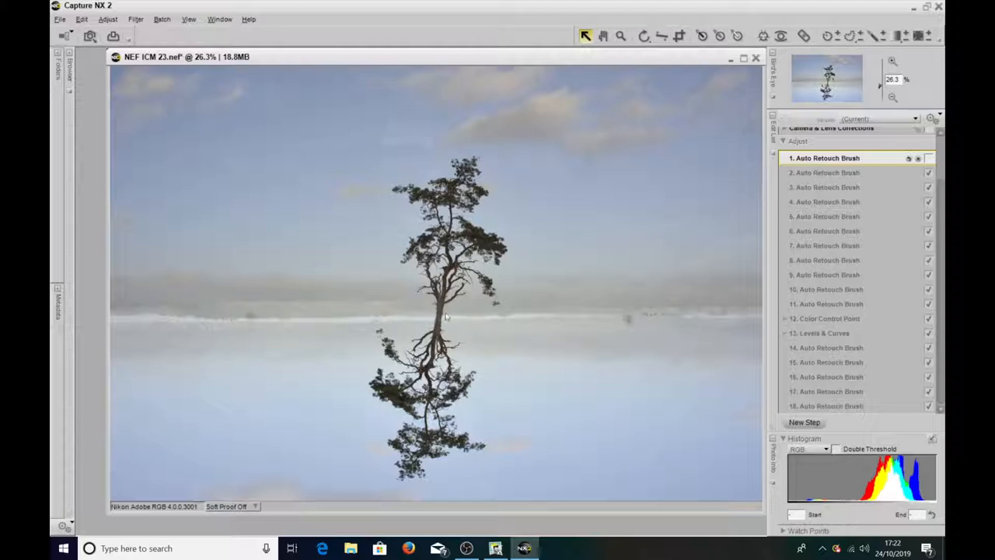
mouse_move(434, 322)
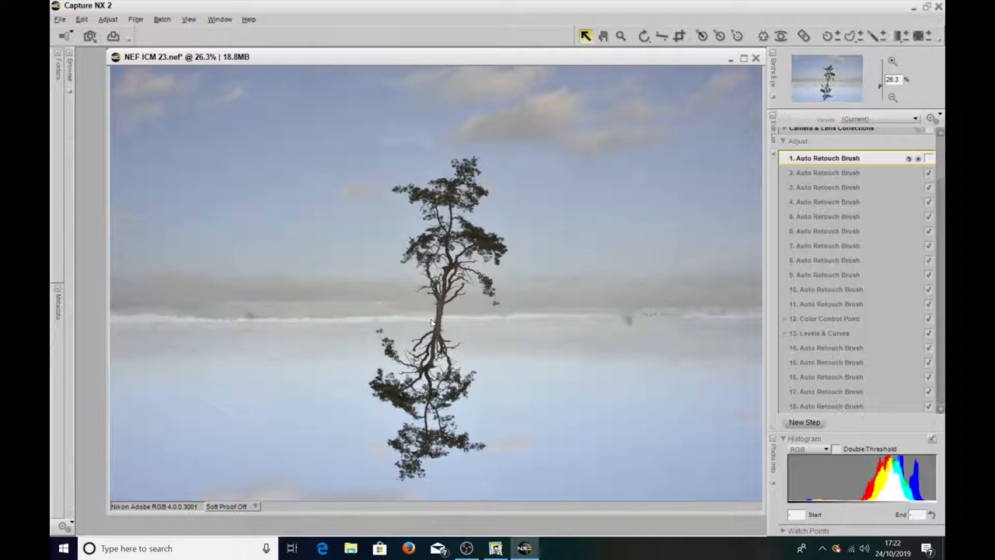
mouse_move(437, 328)
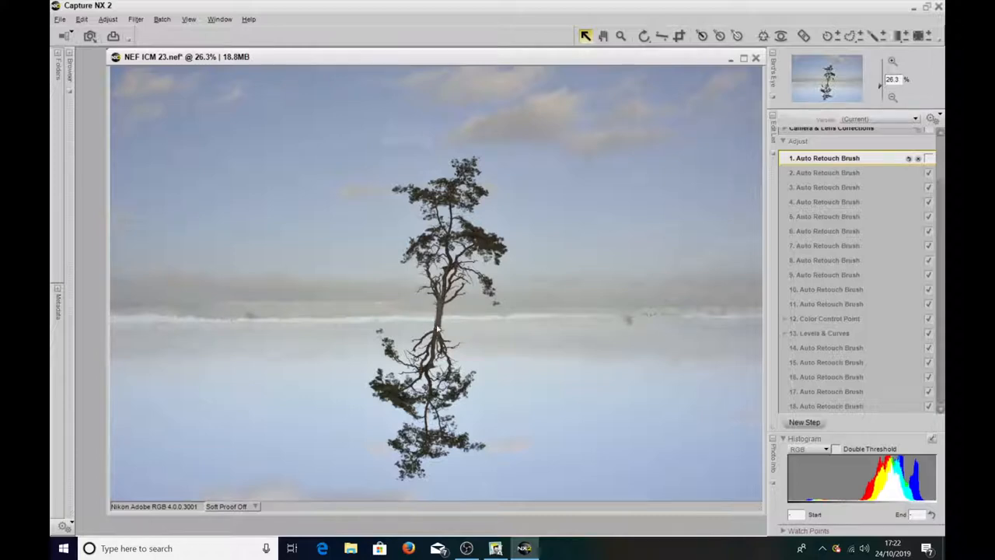
mouse_move(437, 308)
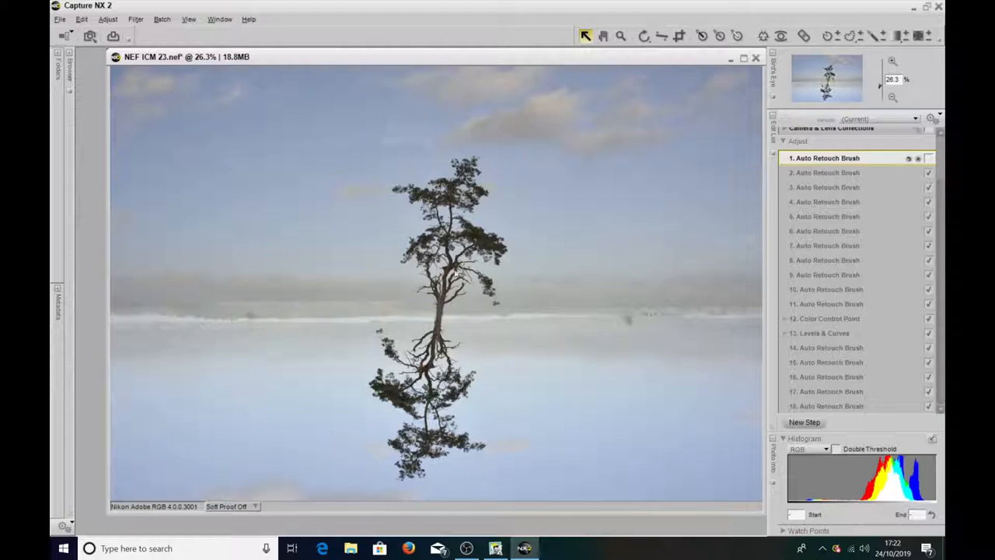
mouse_move(552, 279)
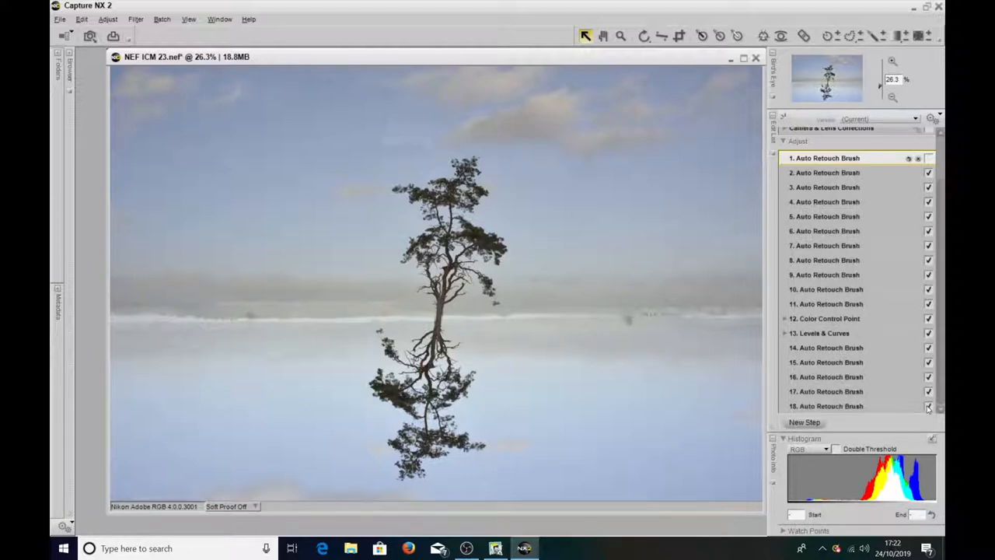
click(929, 406)
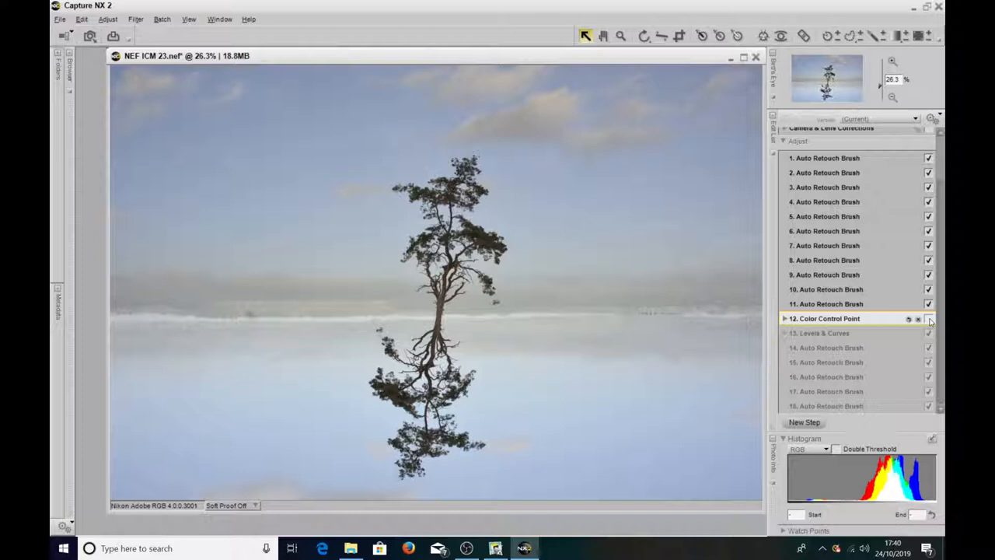
Expand the Color Control Point step to list its seven points warming the tree and clouds.
click(929, 317)
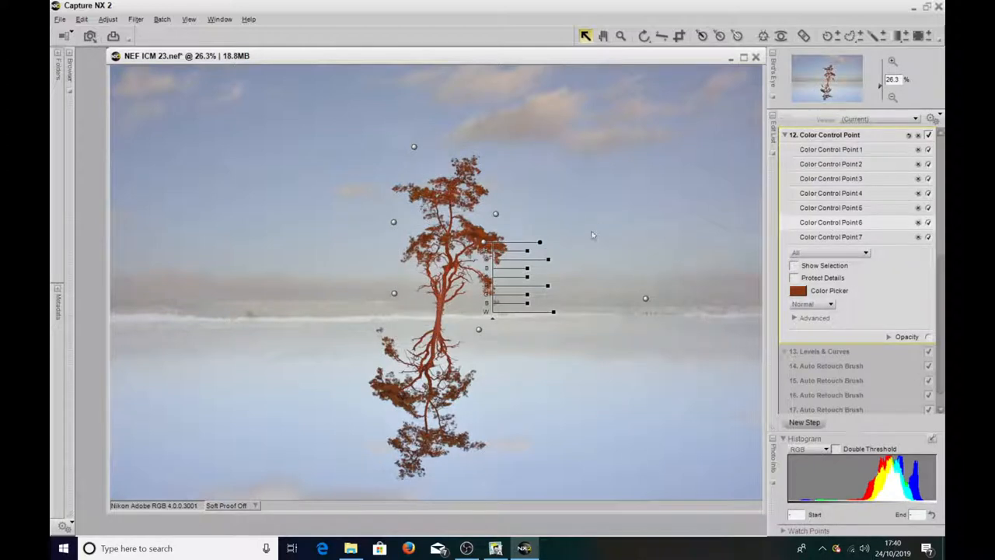
mouse_move(504, 277)
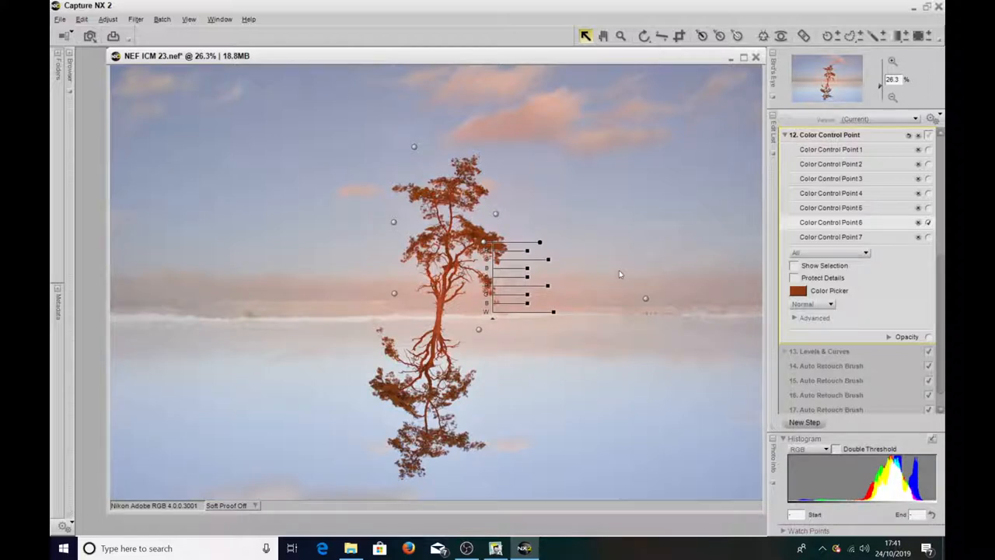
mouse_move(605, 301)
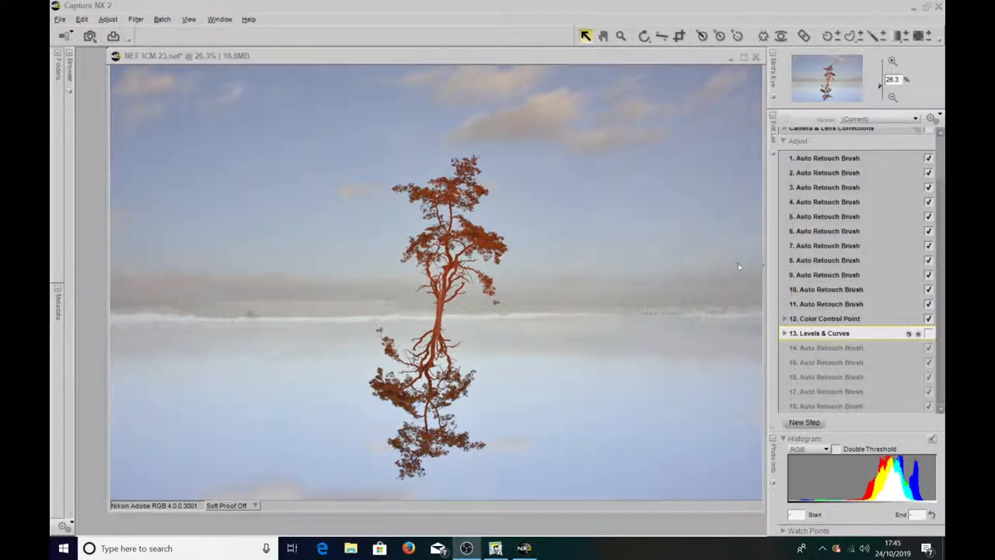
mouse_move(326, 95)
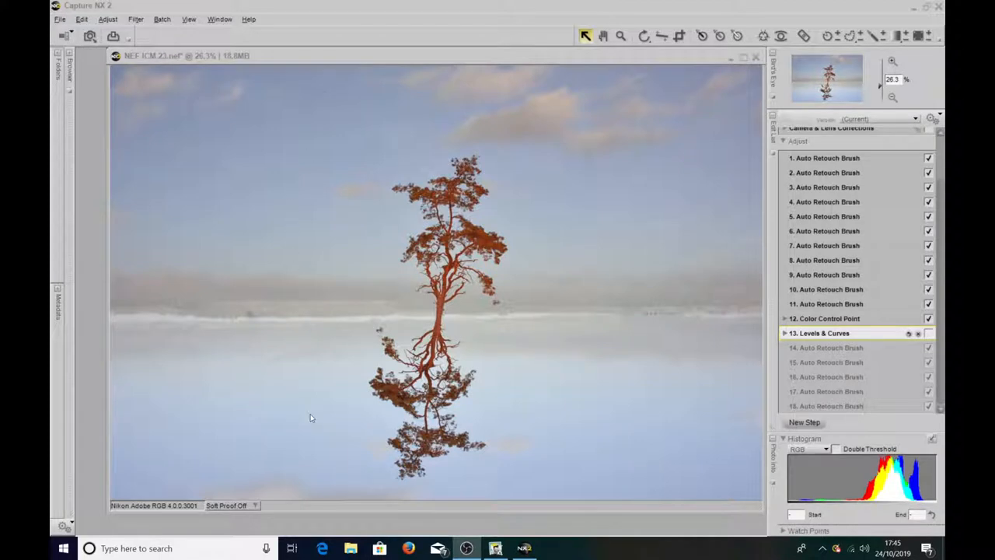
mouse_move(314, 411)
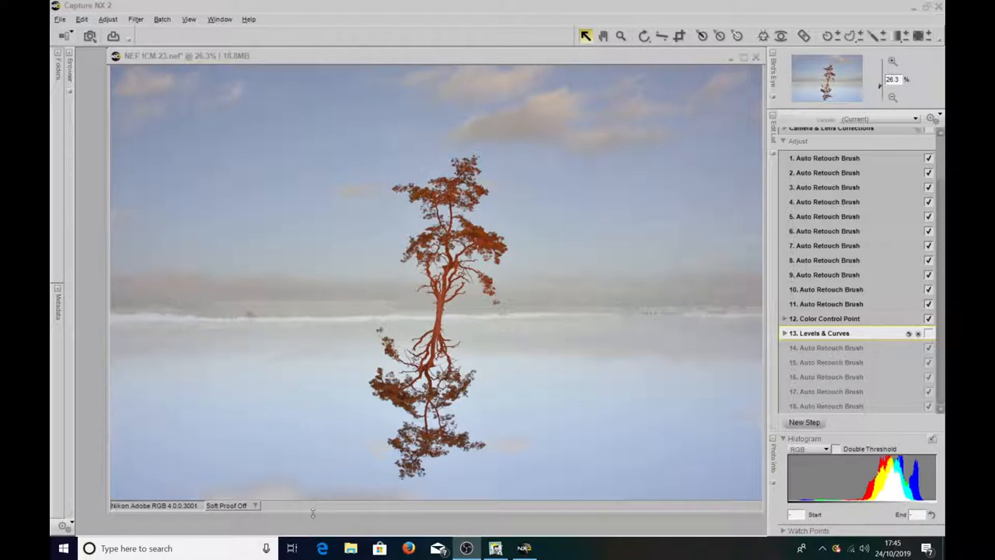
mouse_move(319, 366)
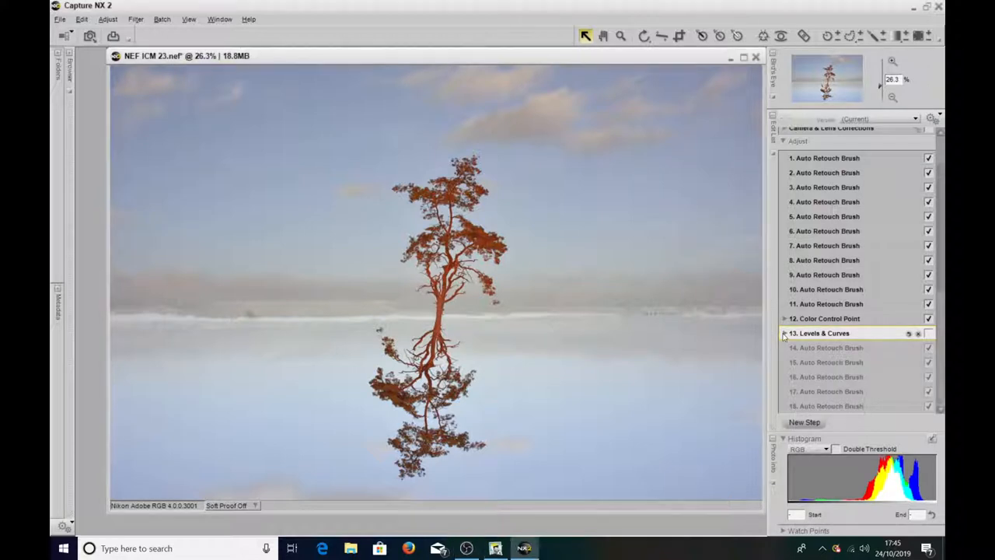
Expand the Levels & Curves step to show its tone curve over the image histogram.
click(783, 333)
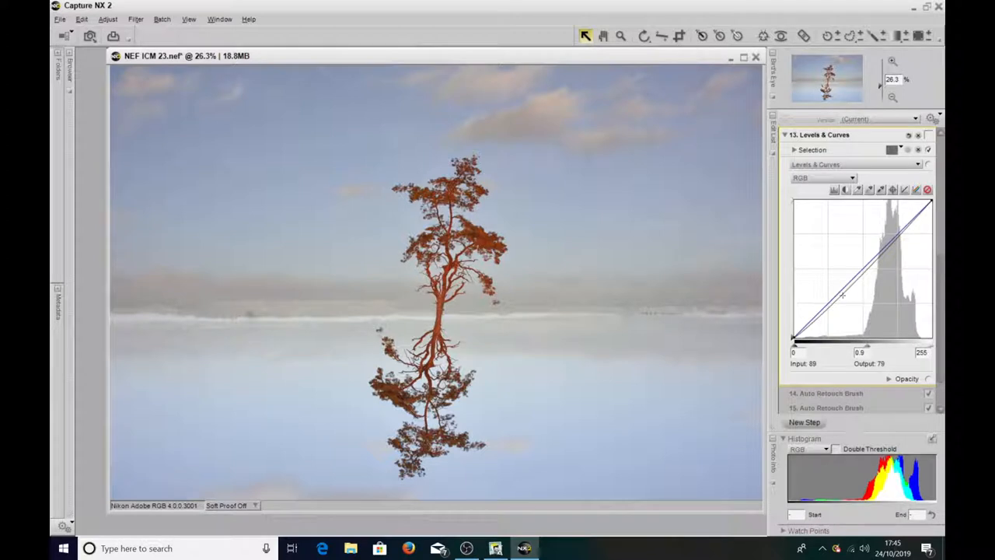
mouse_move(929, 137)
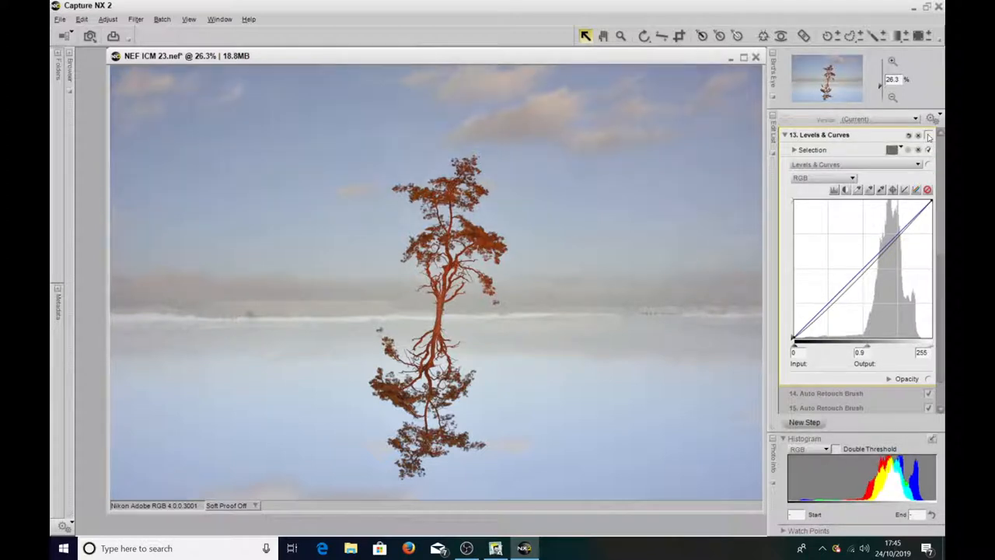
click(928, 133)
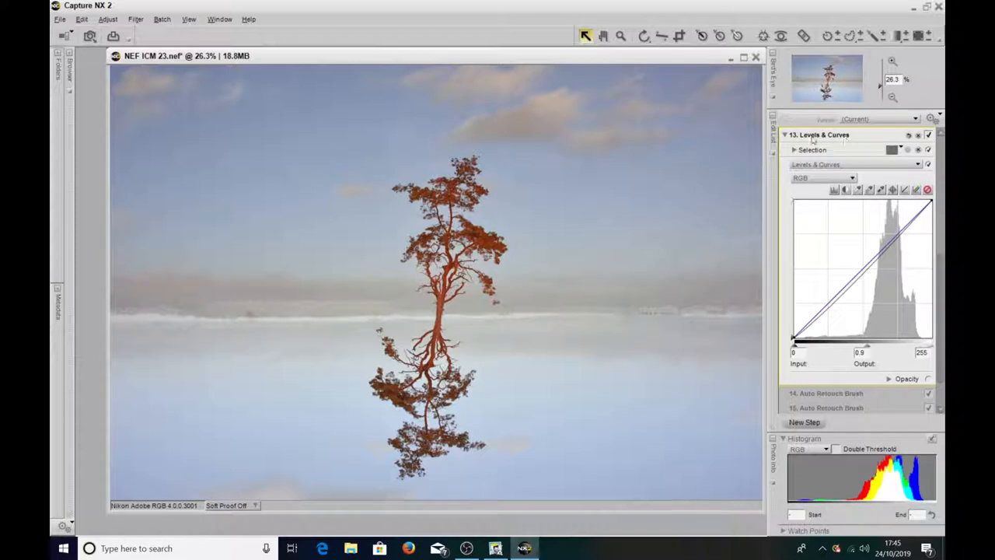